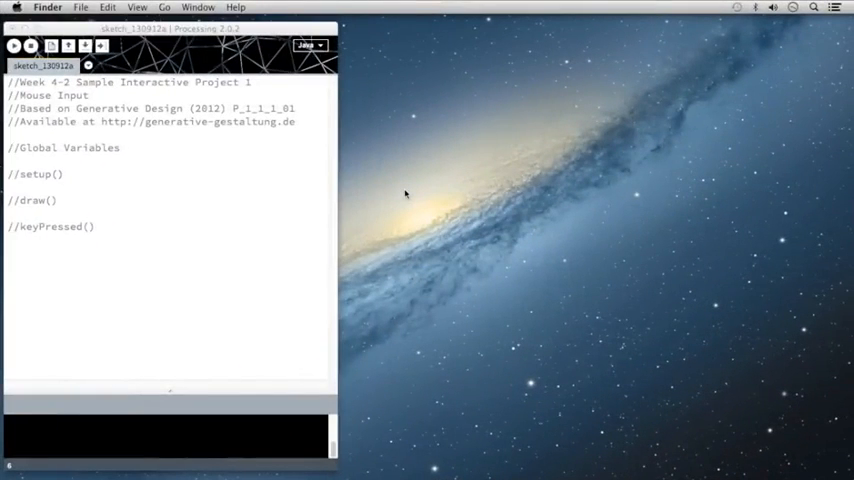
mouse_move(132, 146)
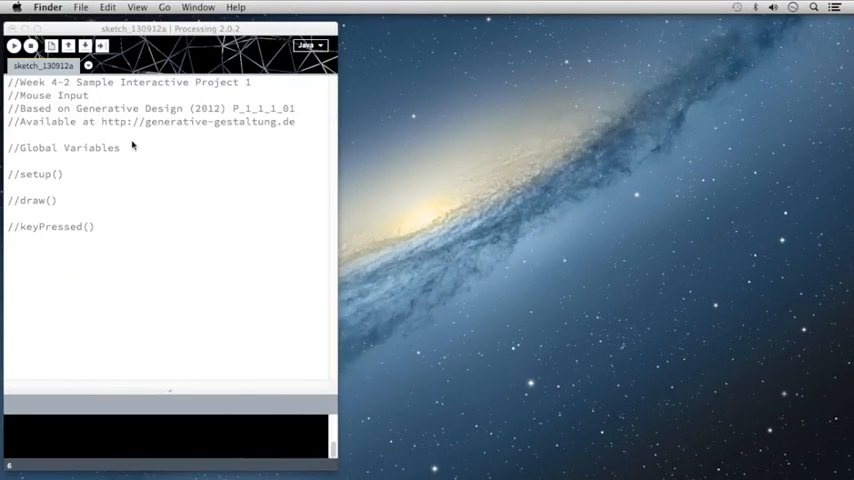
Bring up the generative-gestaltung.de Code page listing the Processing code package downloads
left_click(100, 180)
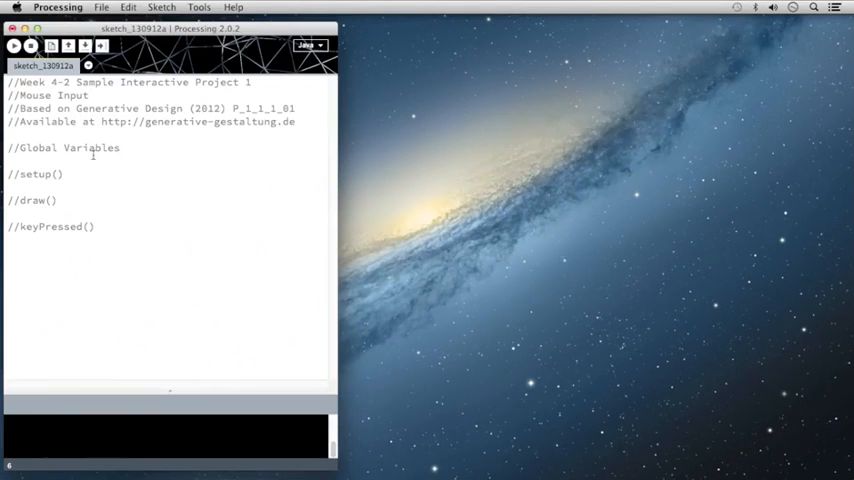
mouse_move(132, 168)
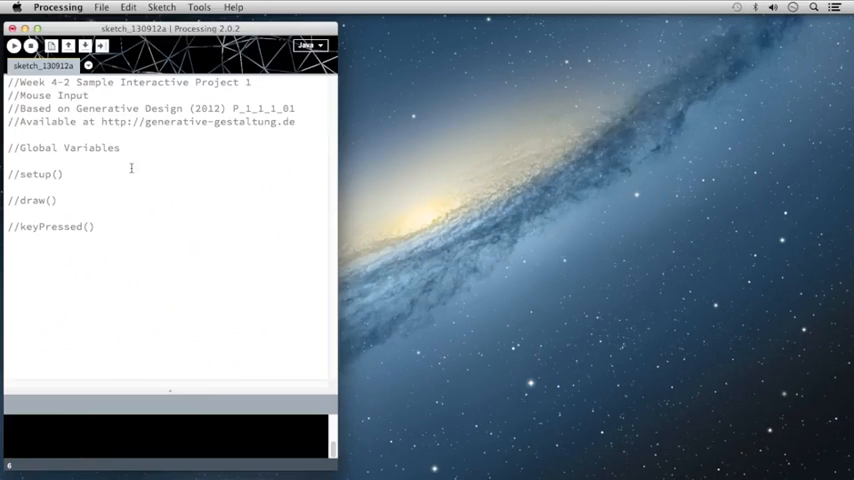
left_click(132, 148)
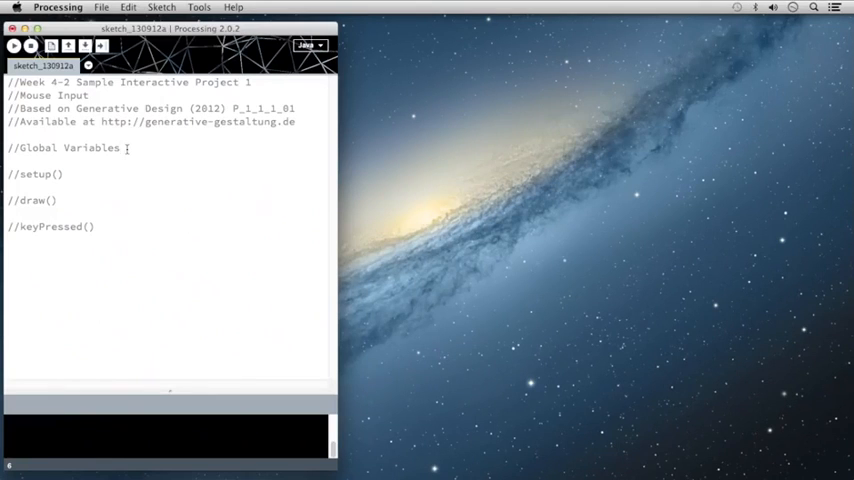
mouse_move(422, 430)
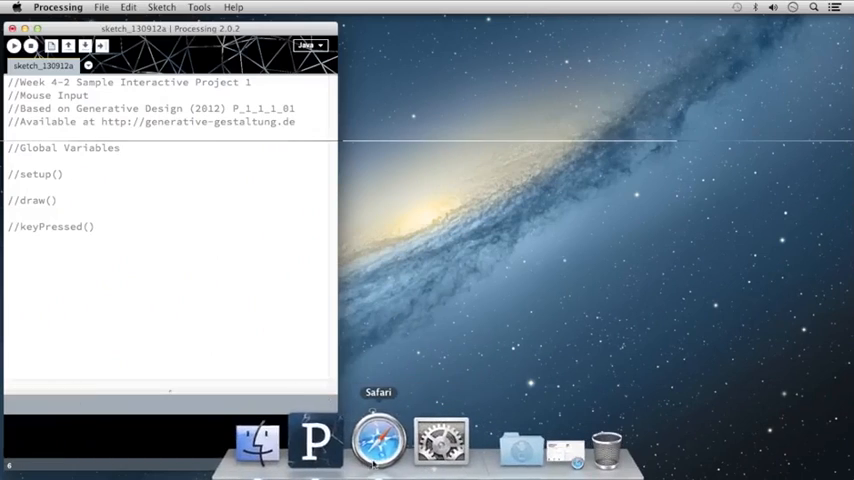
left_click(378, 444)
type("www.generative-gestaltung.de/")
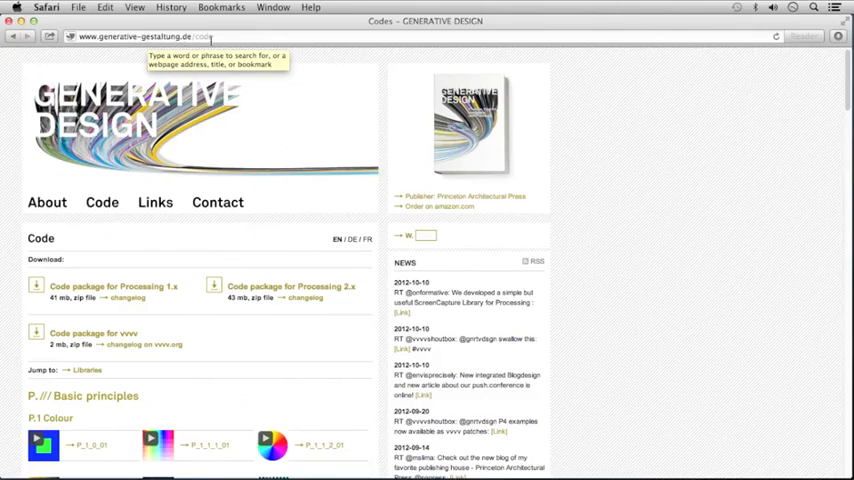
mouse_move(108, 332)
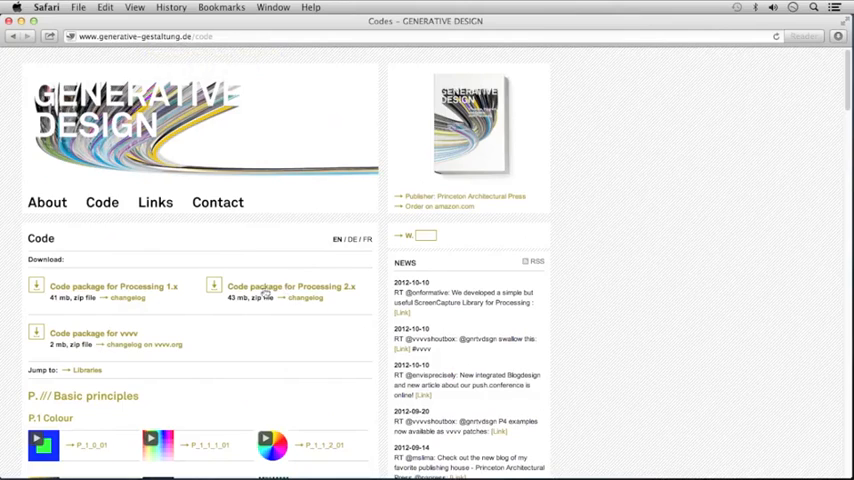
mouse_move(140, 340)
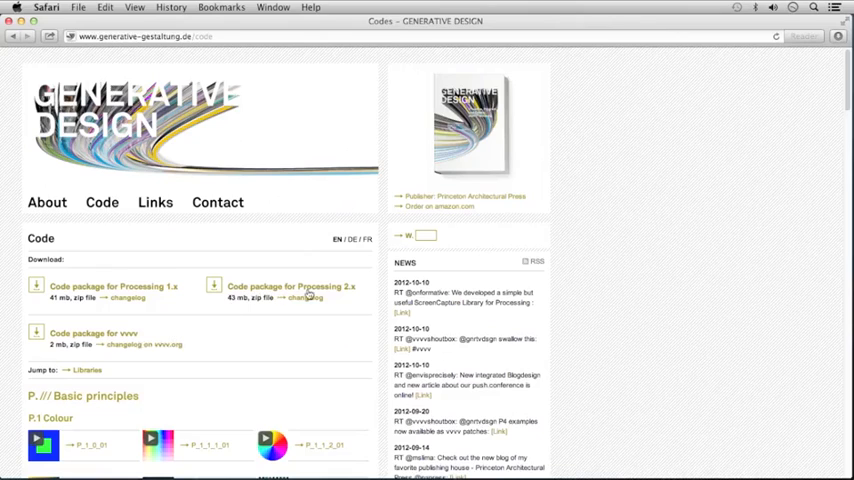
mouse_move(352, 296)
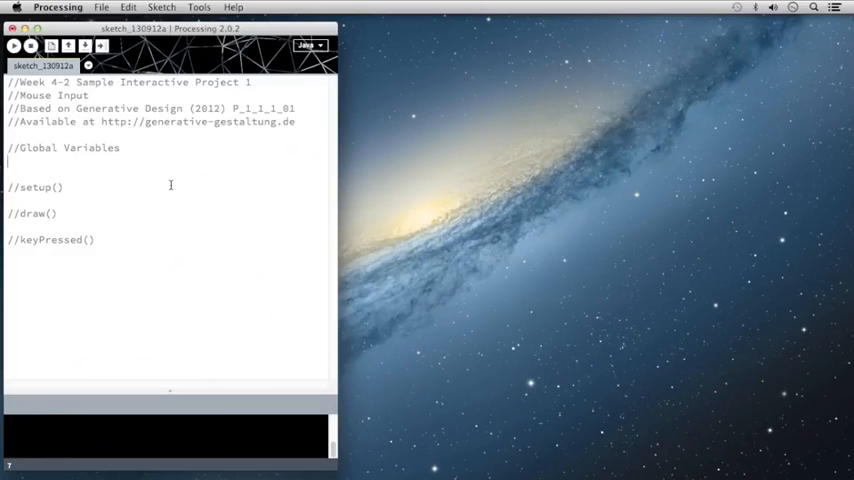
Write int stepX; and int stepY; as global variable declarations
type("int")
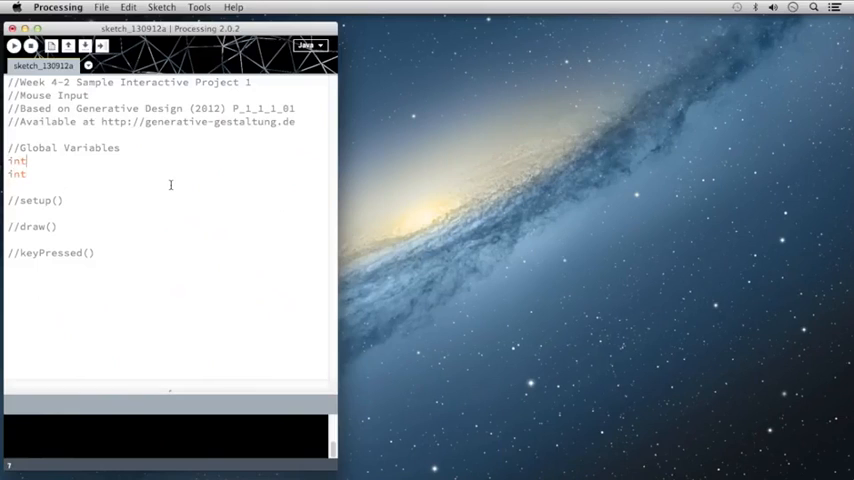
type("stepX")
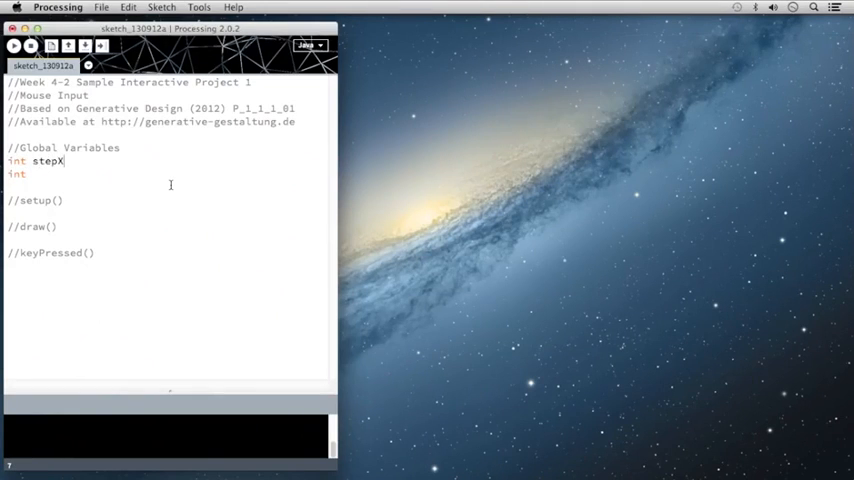
type(";")
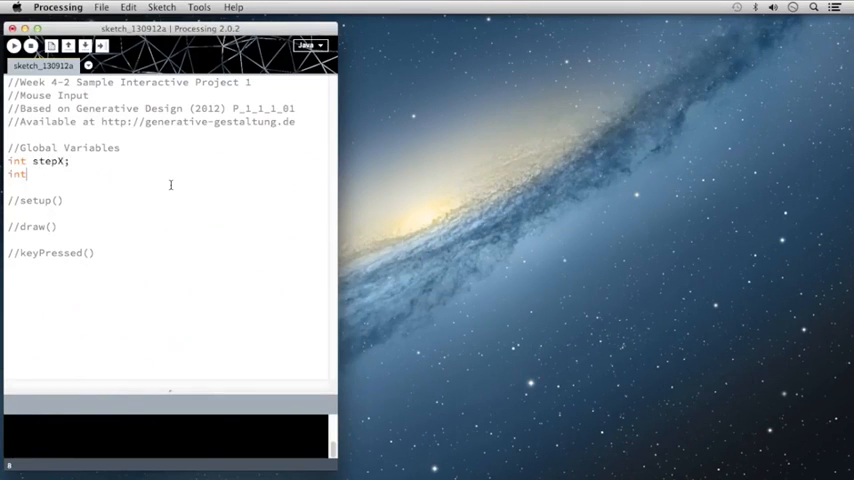
type("stepY")
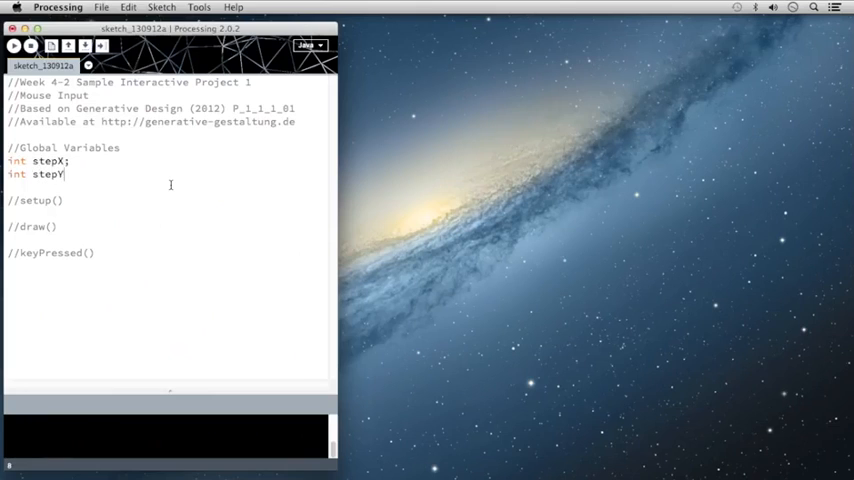
type(";")
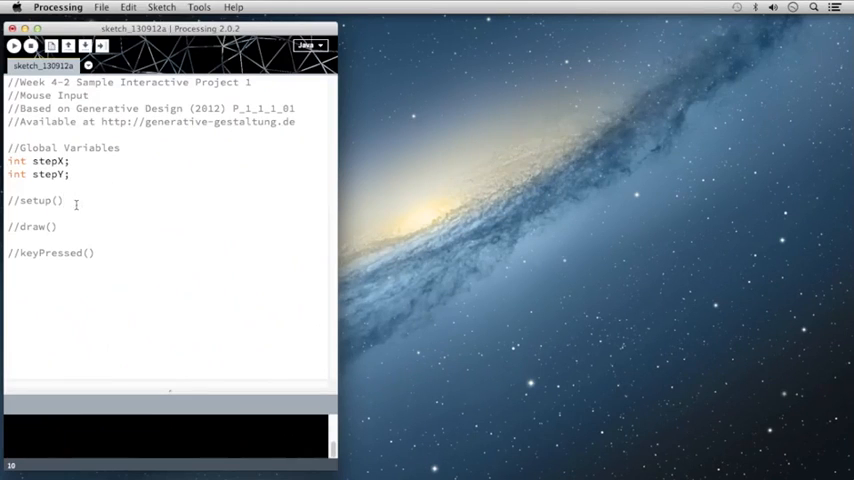
Write void setup() with size(800, 600); and background(0);
type("void")
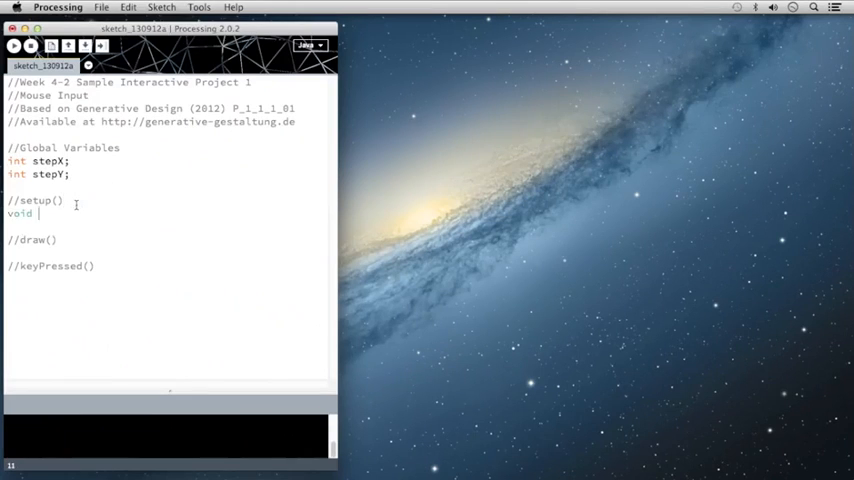
type("setup")
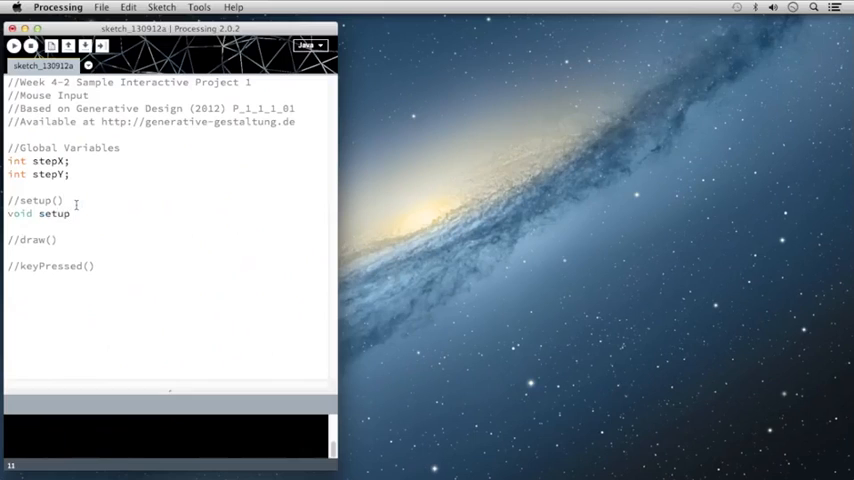
type("() {")
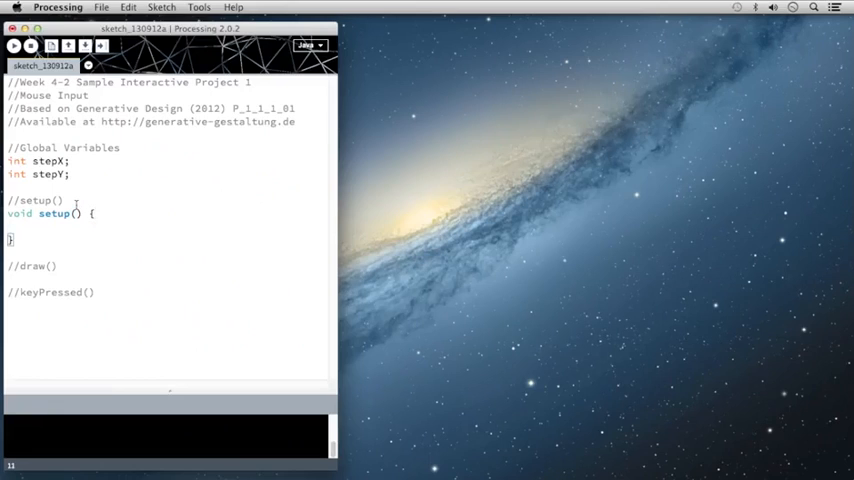
type("s")
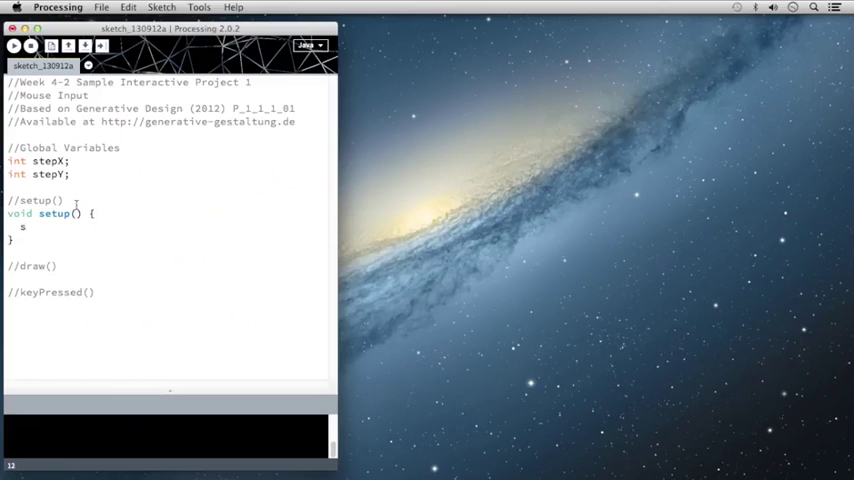
type("ize(")
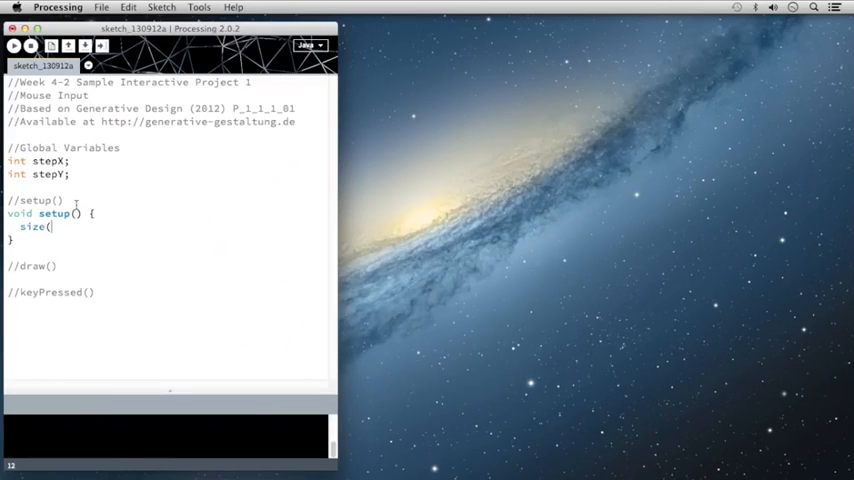
type("800")
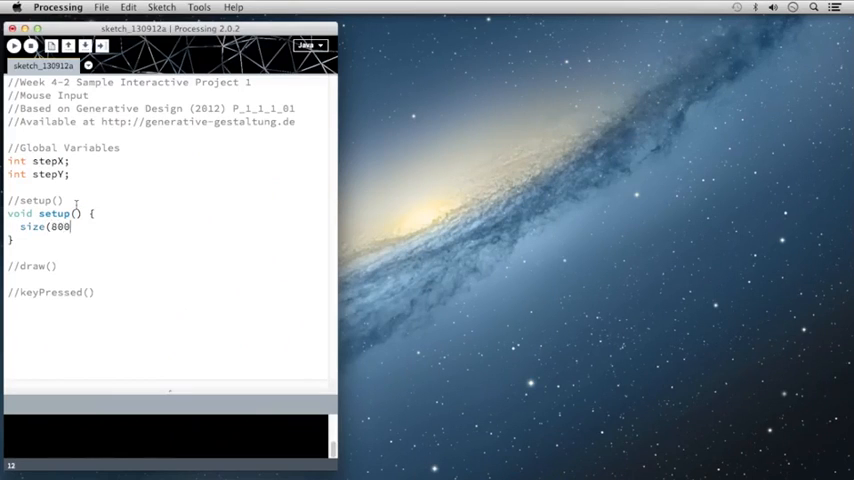
type(", 600")
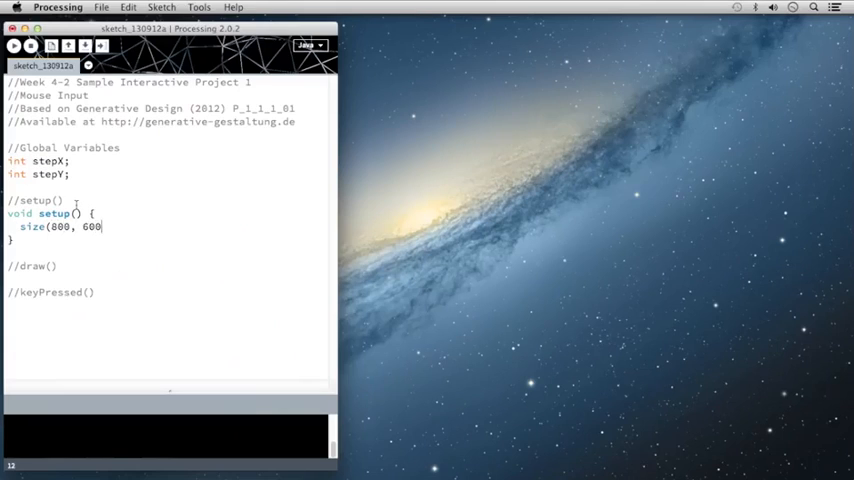
type(");")
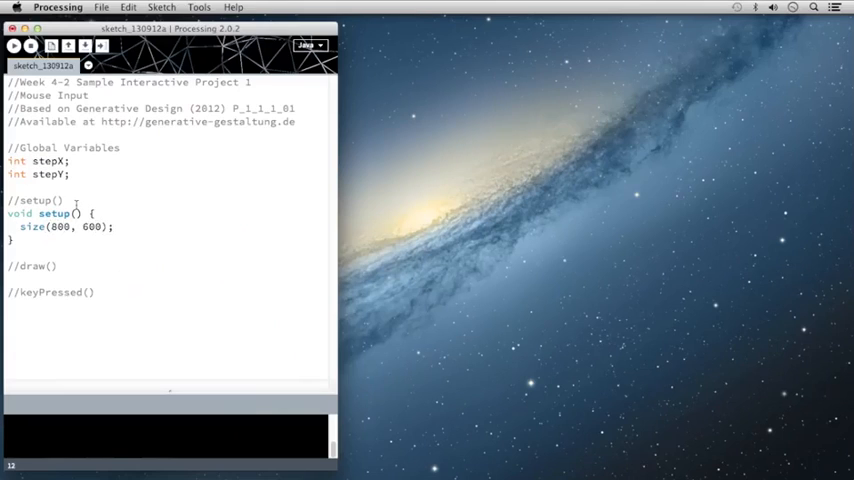
type("backgrou")
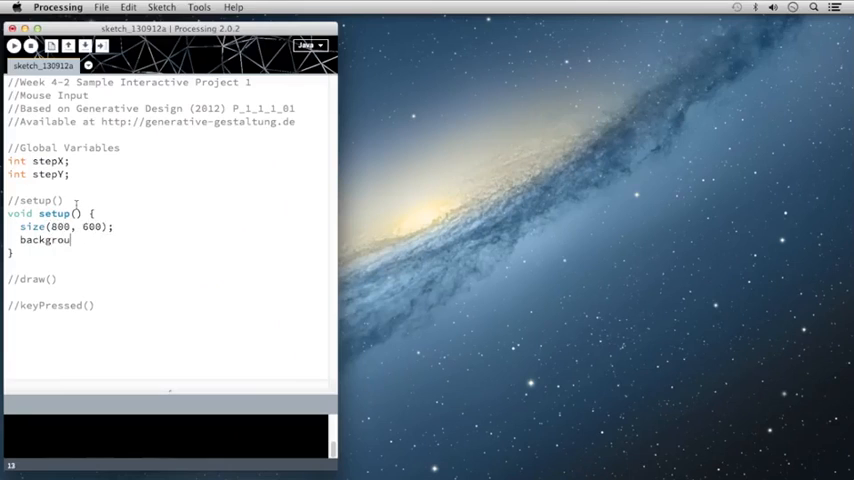
type("nd(0")
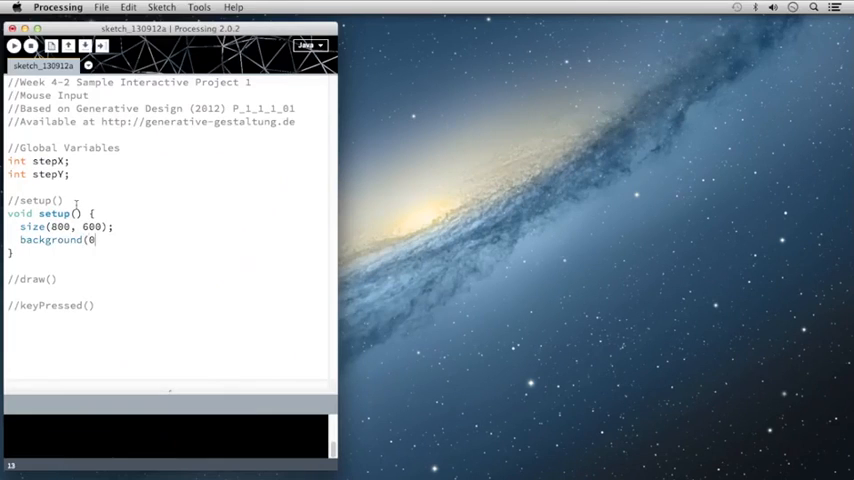
left_click(14, 46)
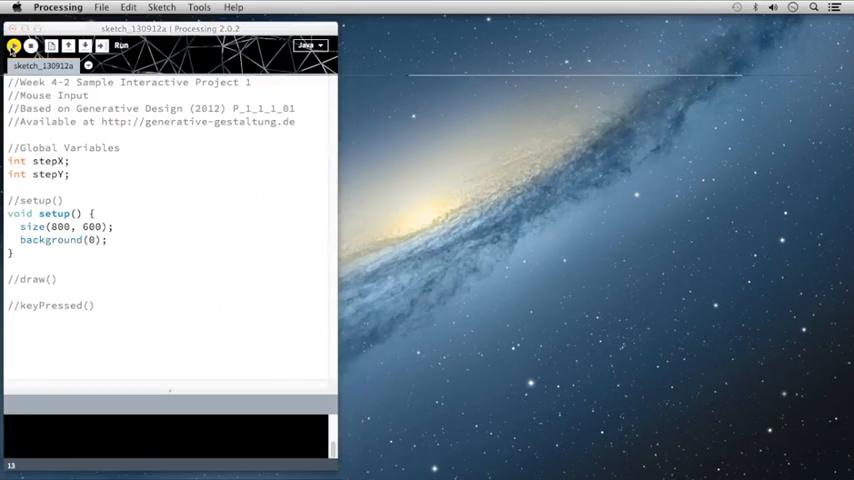
left_click(120, 44)
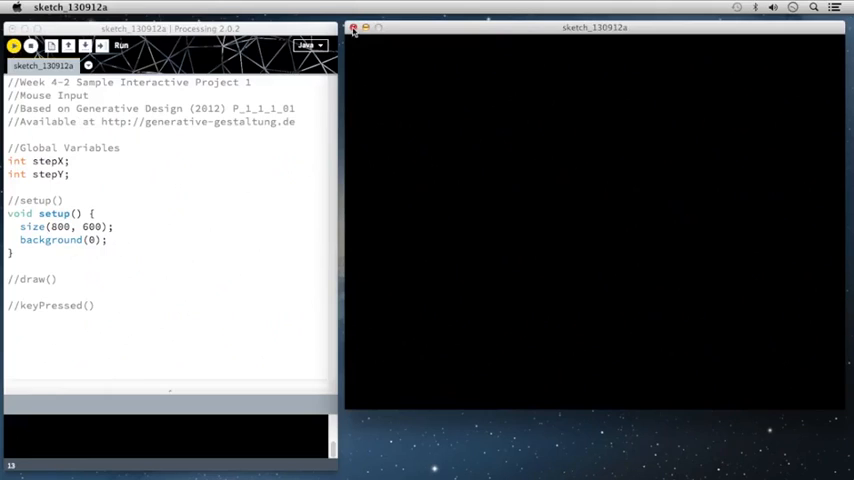
left_click(352, 28)
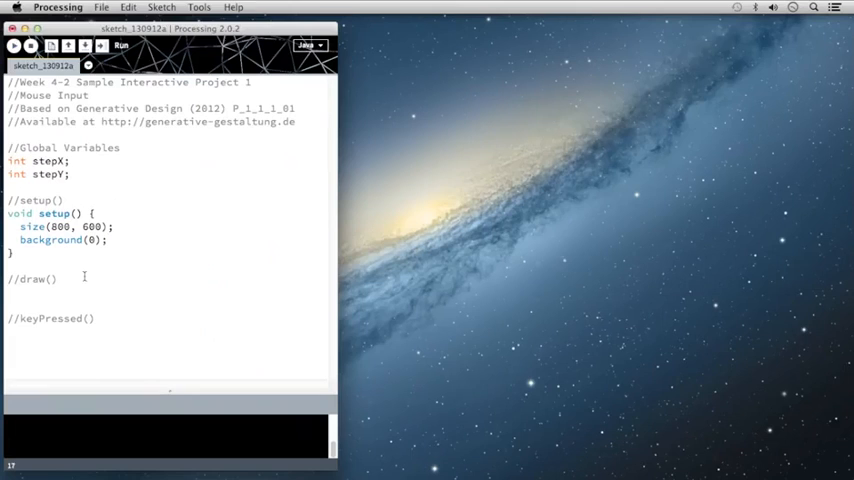
Write void draw() { with colorMode(HSB, width, height, 100); as its first line
type("void draw")
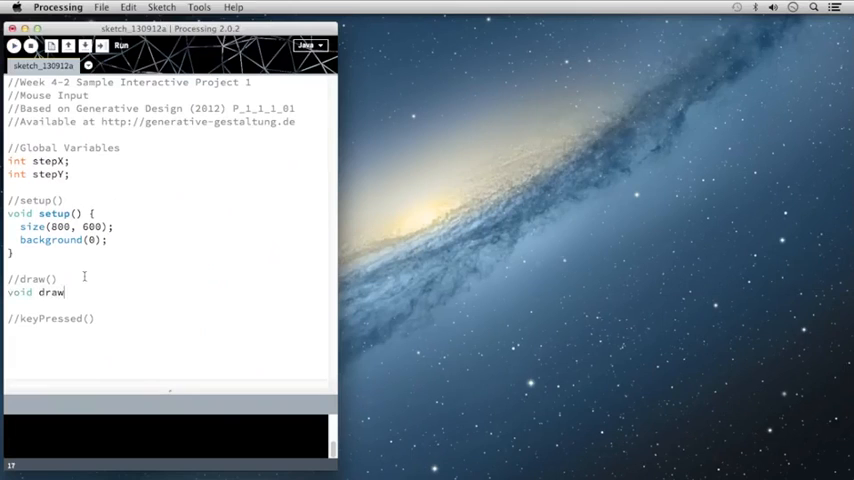
type("()")
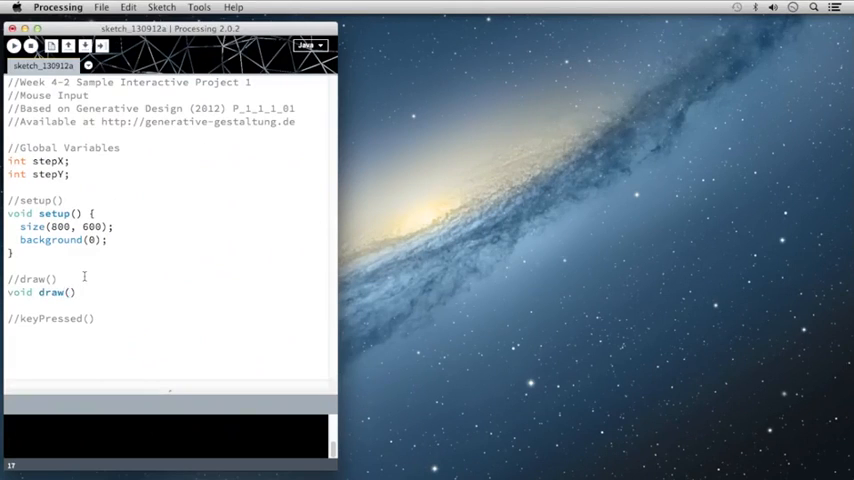
type("{")
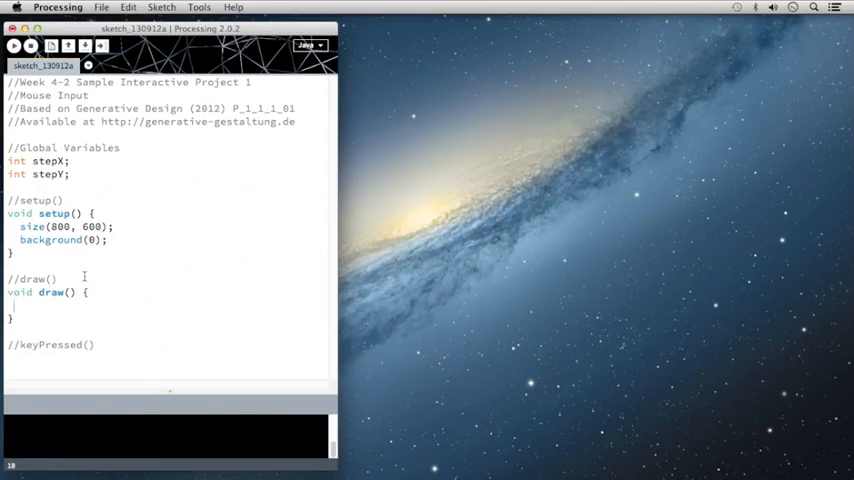
type("colo")
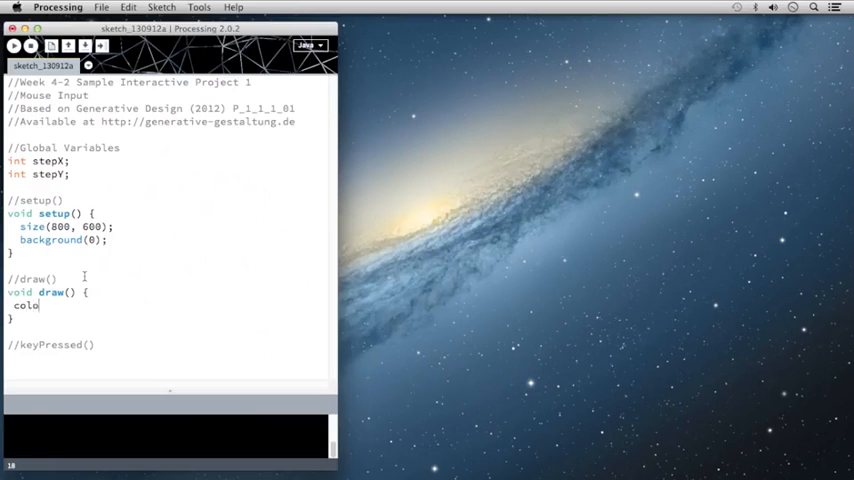
type("rMod")
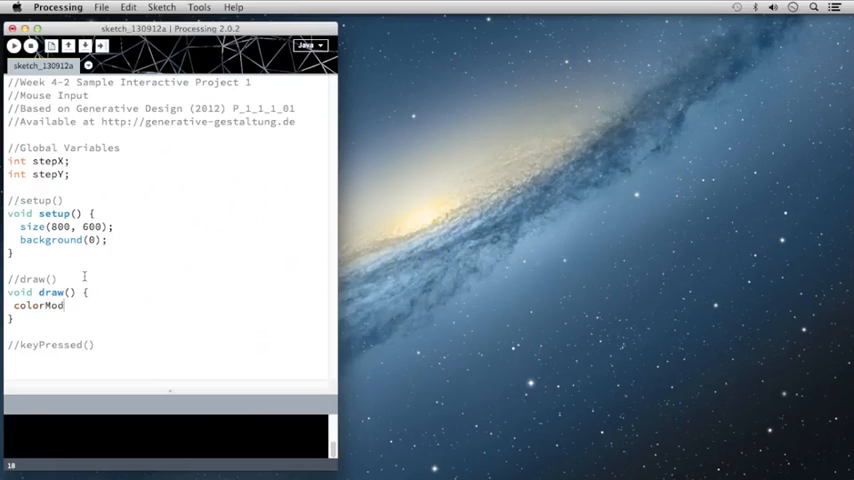
type("e(")
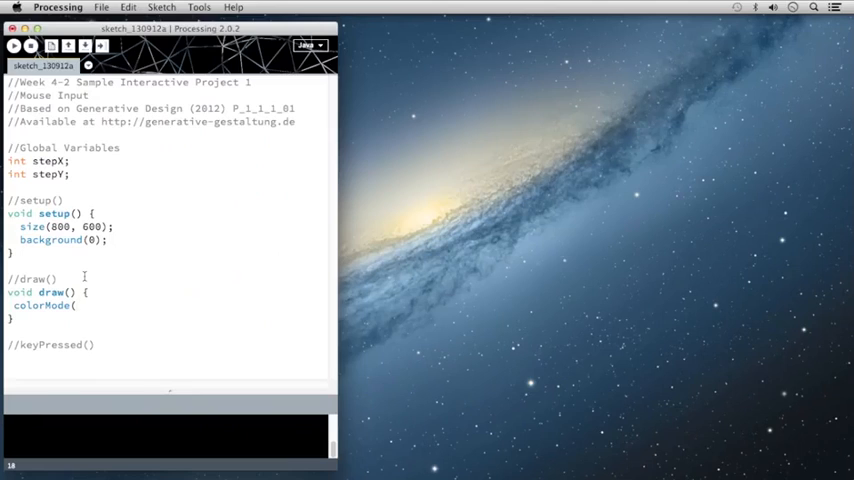
type("HSB")
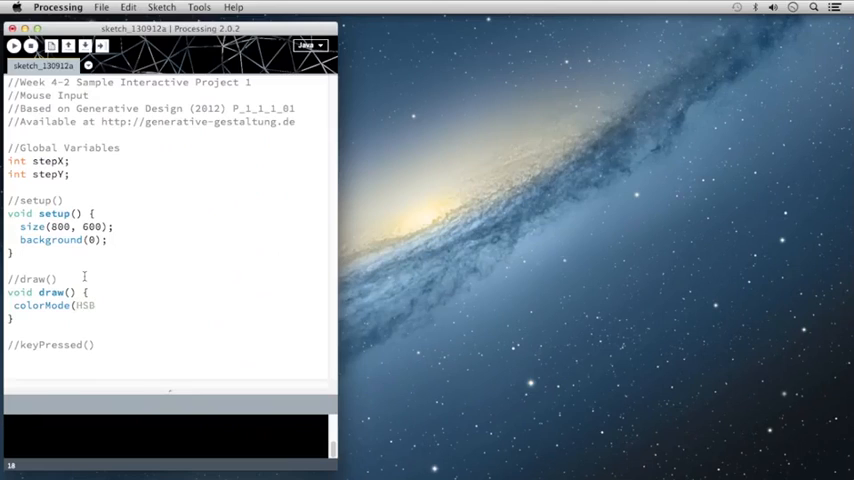
type(",")
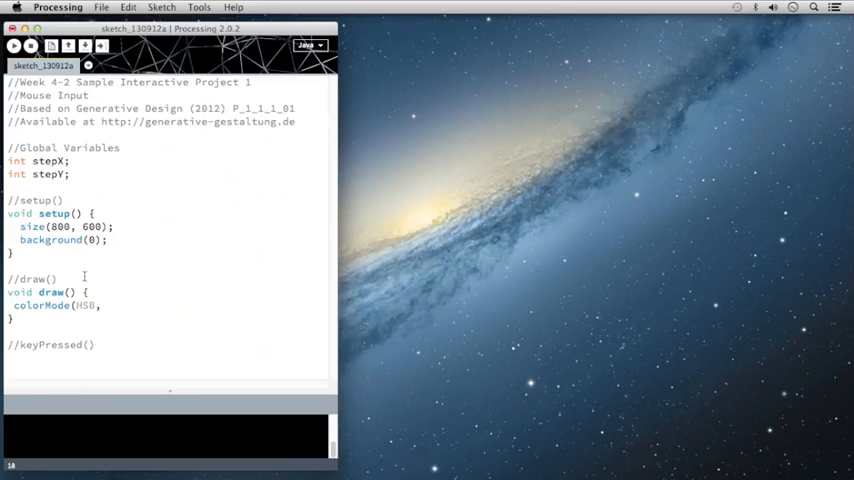
type("width, height,")
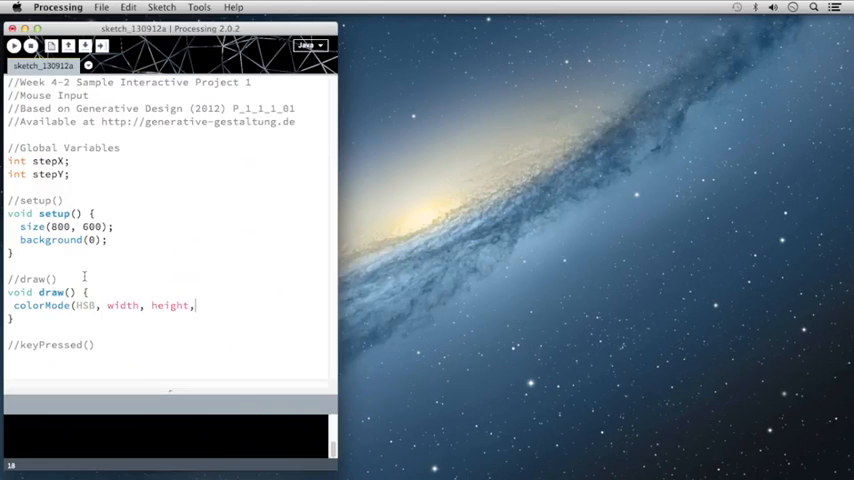
type("100);")
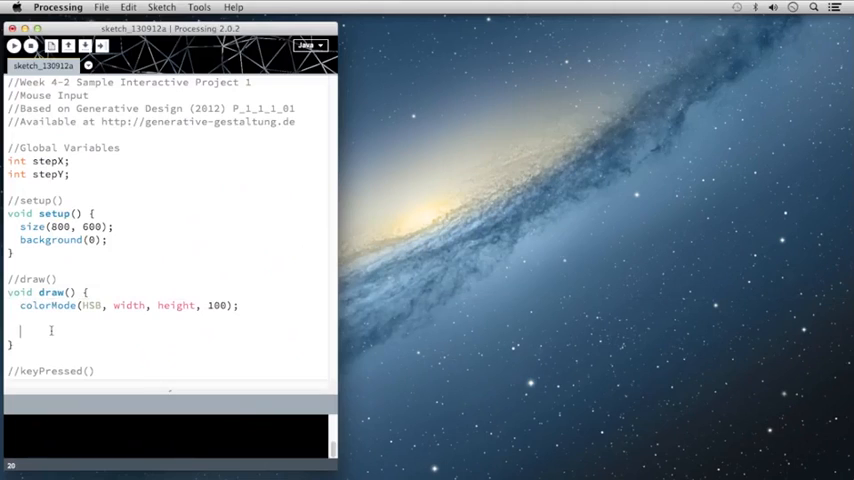
Add a //mouse input comment with stepX = mouseX+20; and stepY = mouseY+20;
type("//mouse input")
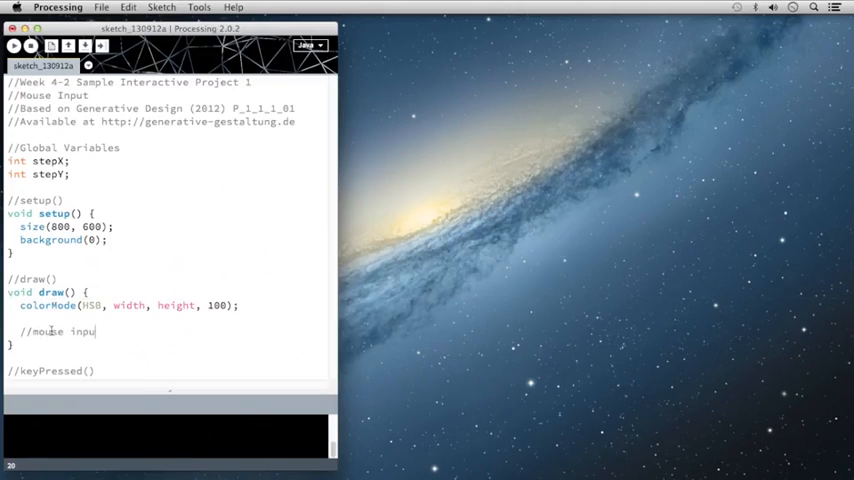
type("ste")
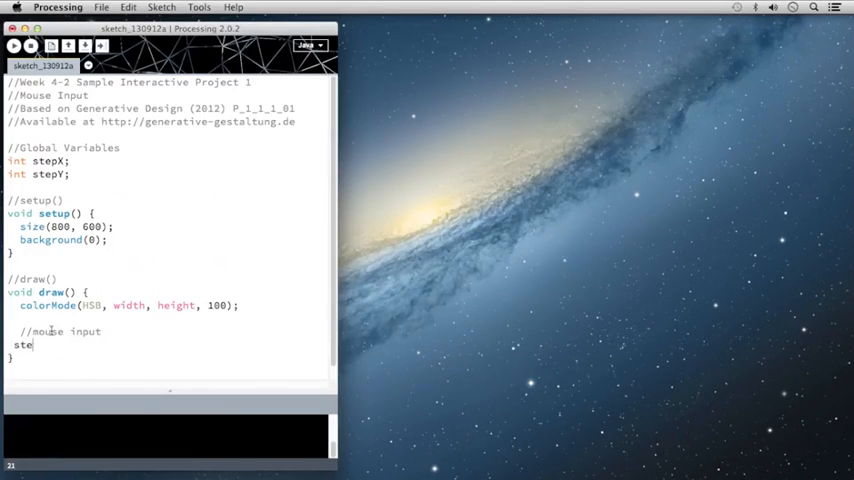
type("pX")
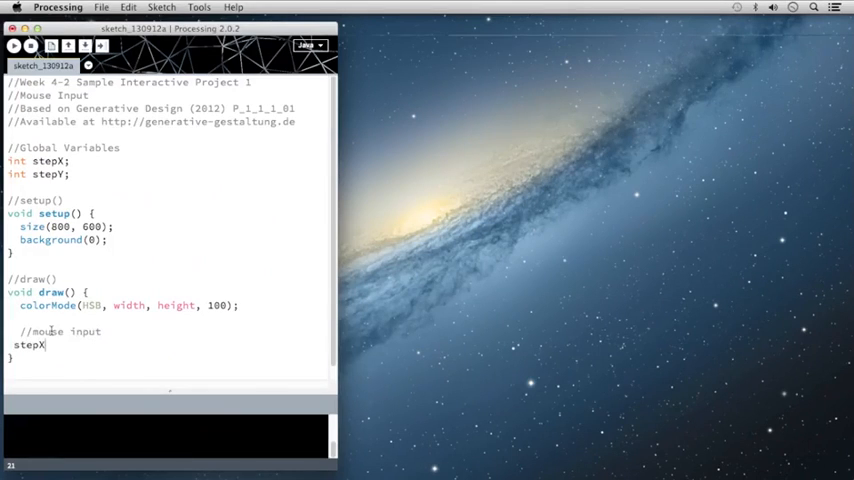
type("= mo")
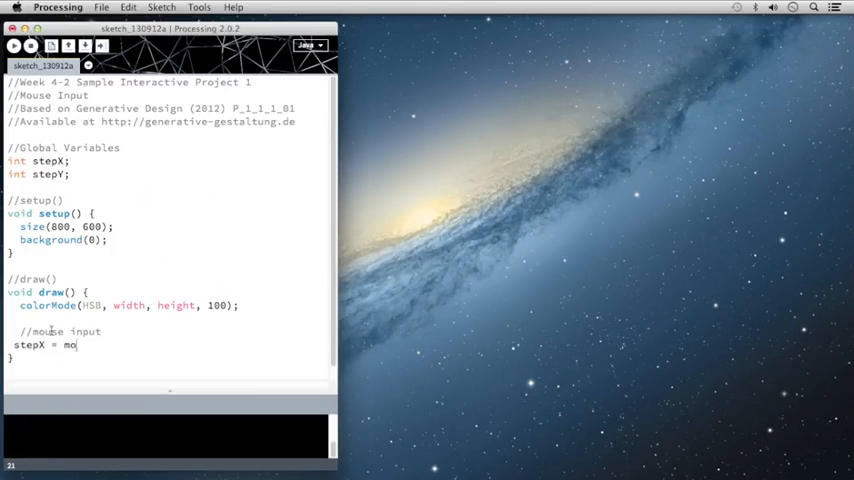
type("use")
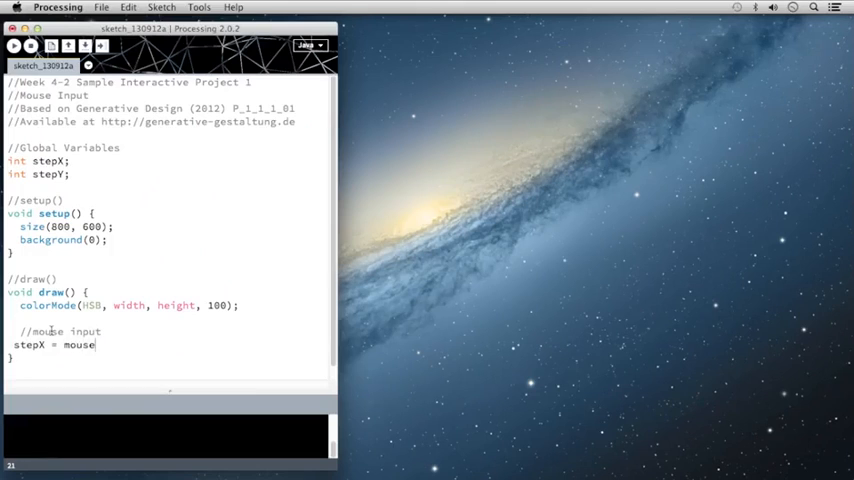
type("X;")
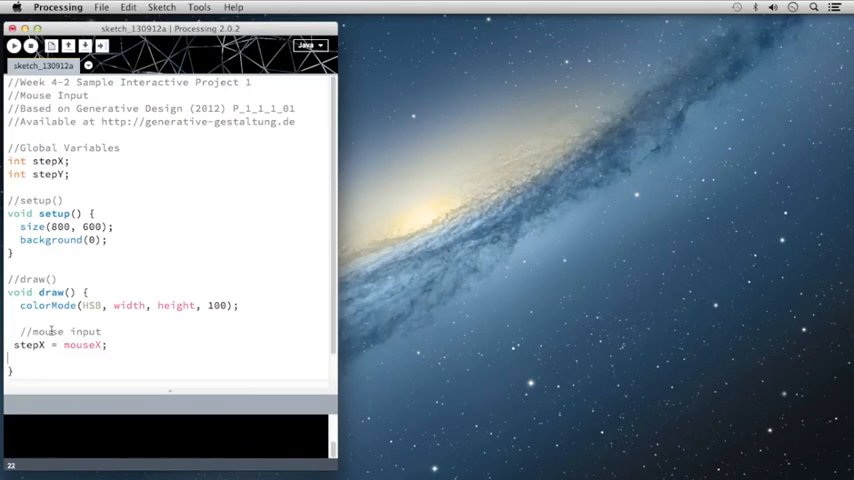
type("stepY = mou")
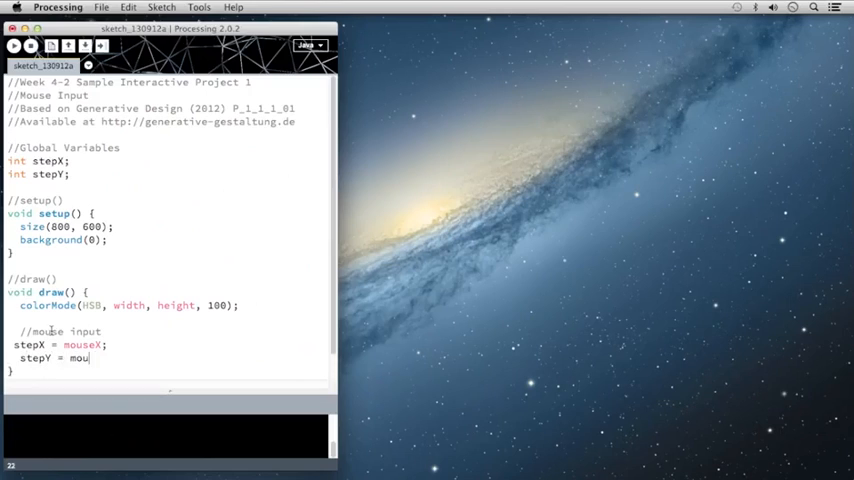
type("seY;")
left_click(66, 344)
type("+20")
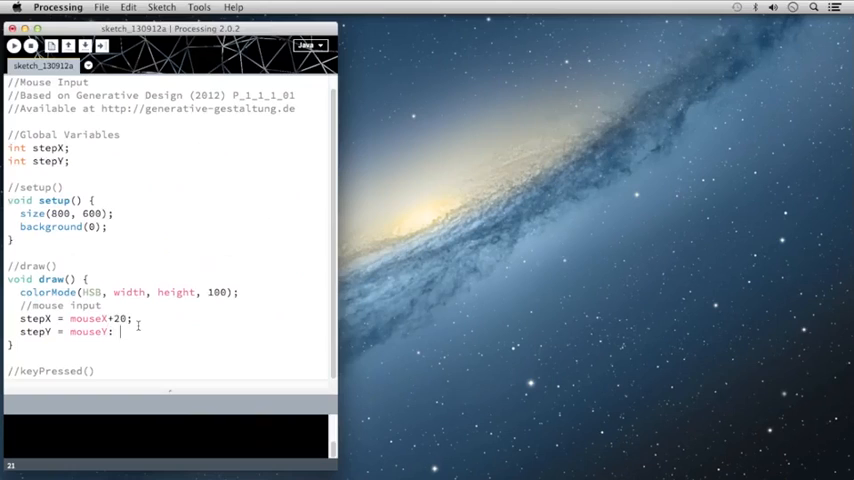
type("+")
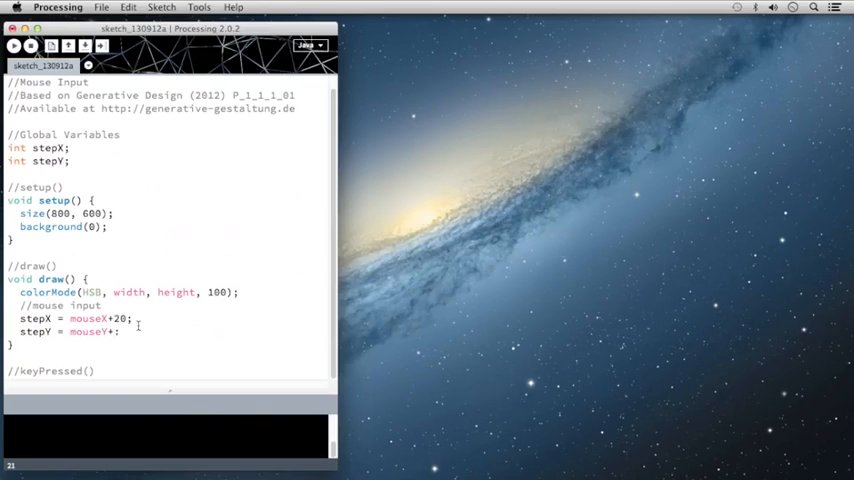
type("20")
type("//")
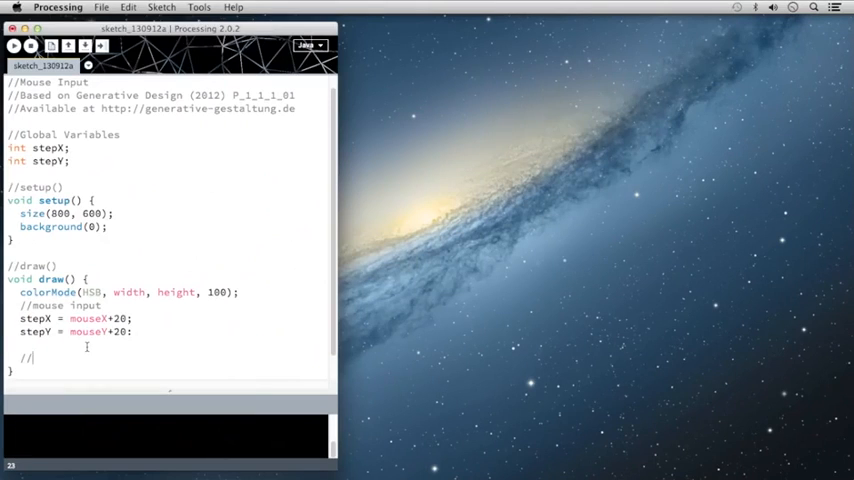
Add the comments //for statement and //gridY and gridX below the step assignments
type("for state")
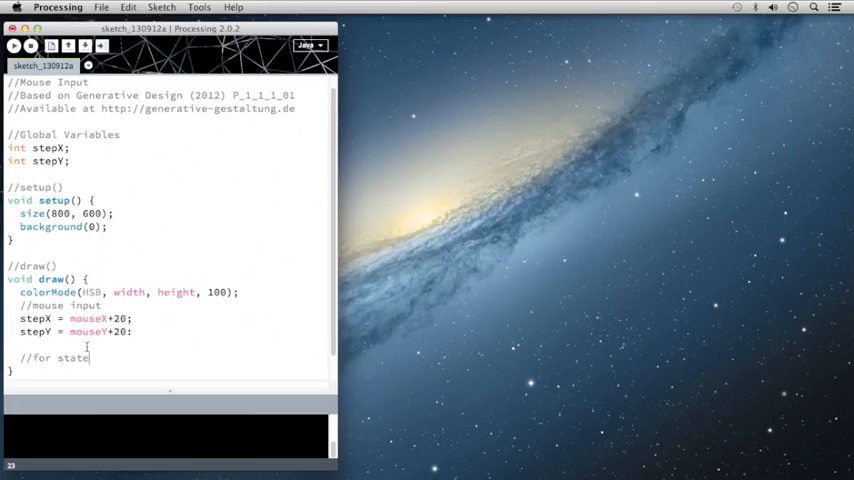
type("ment")
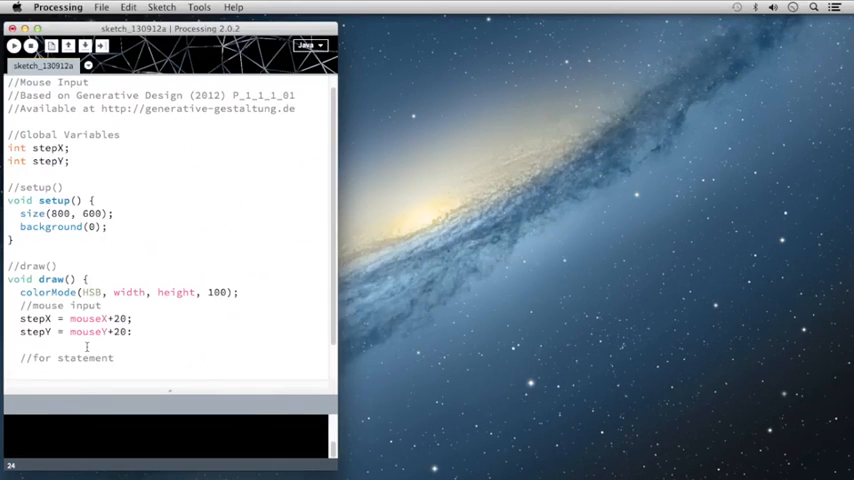
type("//")
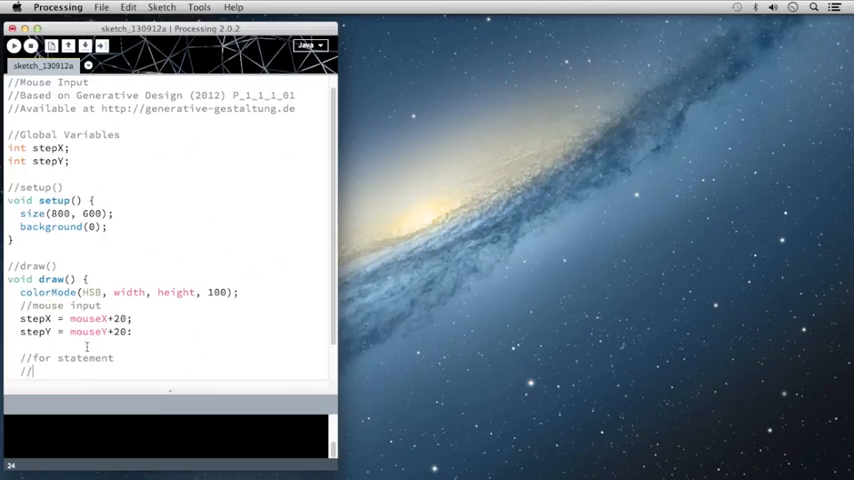
type("gr")
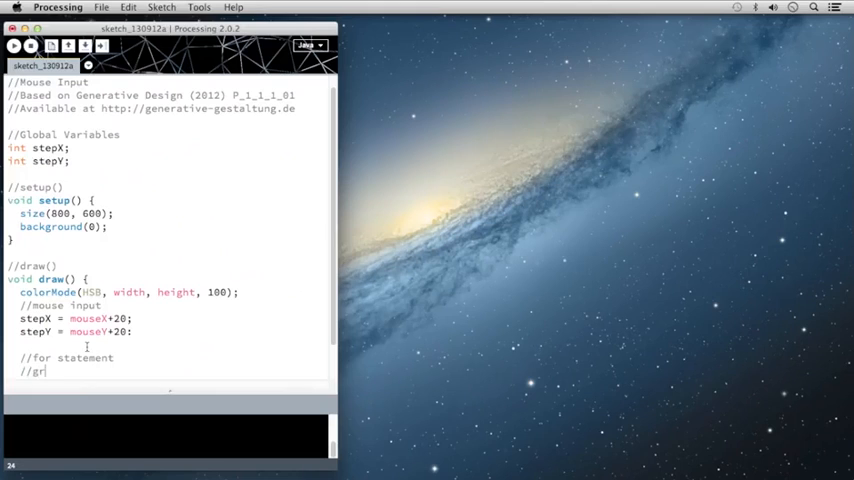
type("idY and gri")
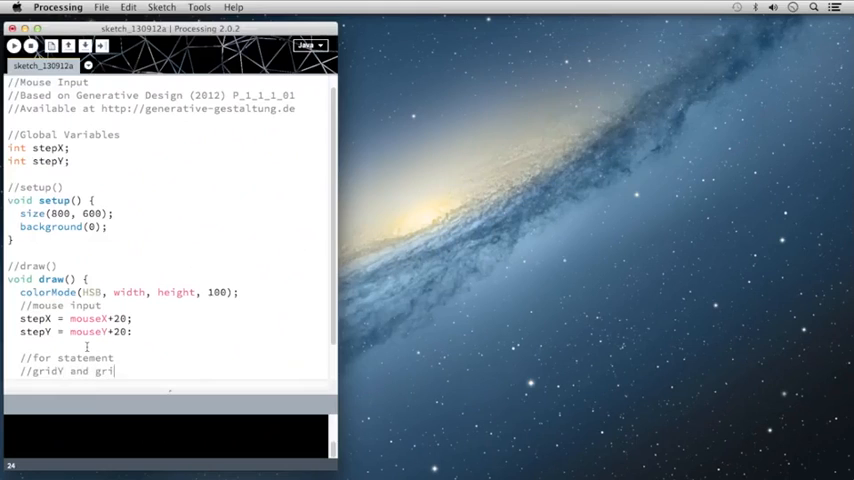
type("dX")
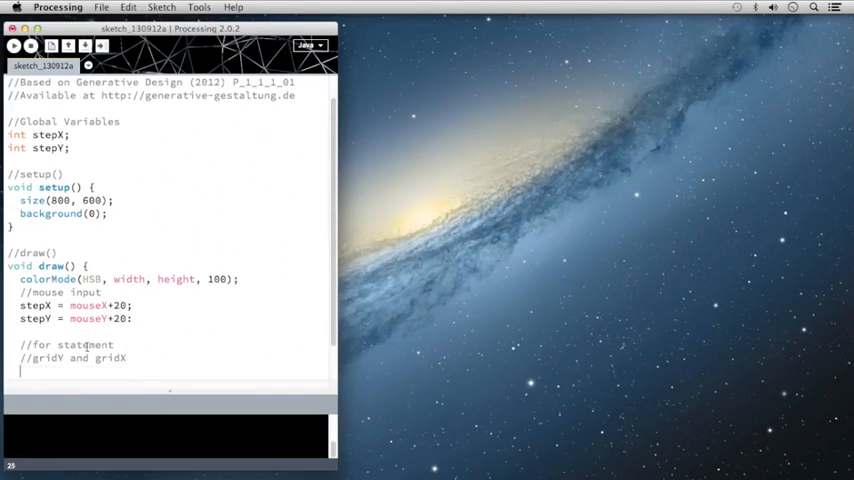
Write for (int gridY = 0; gridY < height; gridY += stepY) { as the outer loop header
type("for")
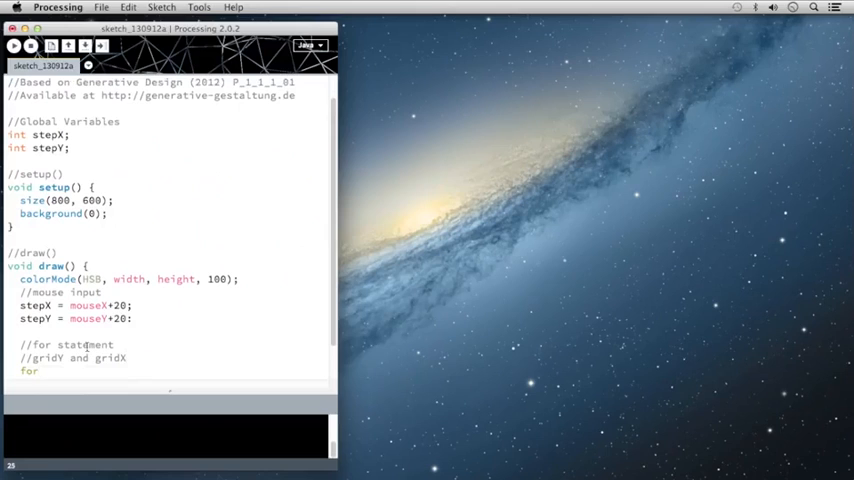
type("(")
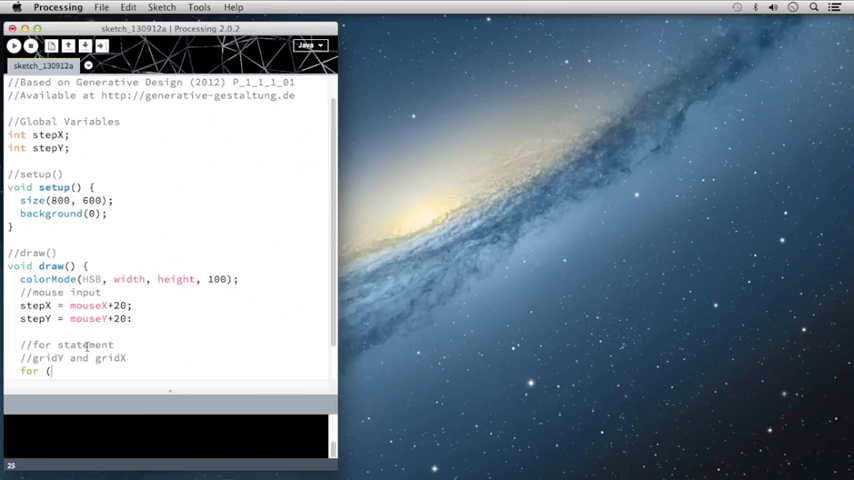
type("int")
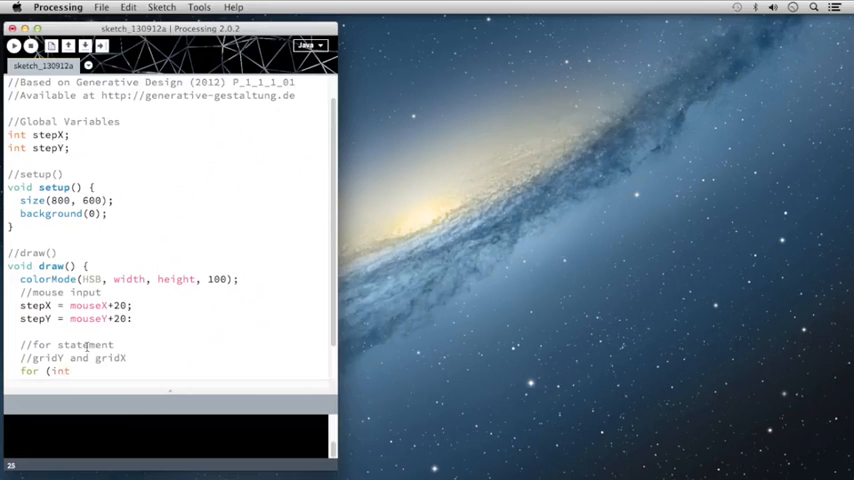
type("grid")
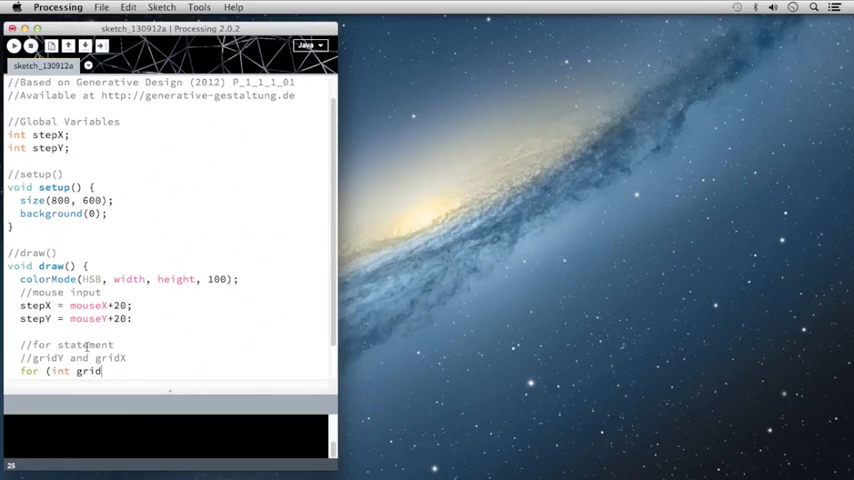
type("Y =")
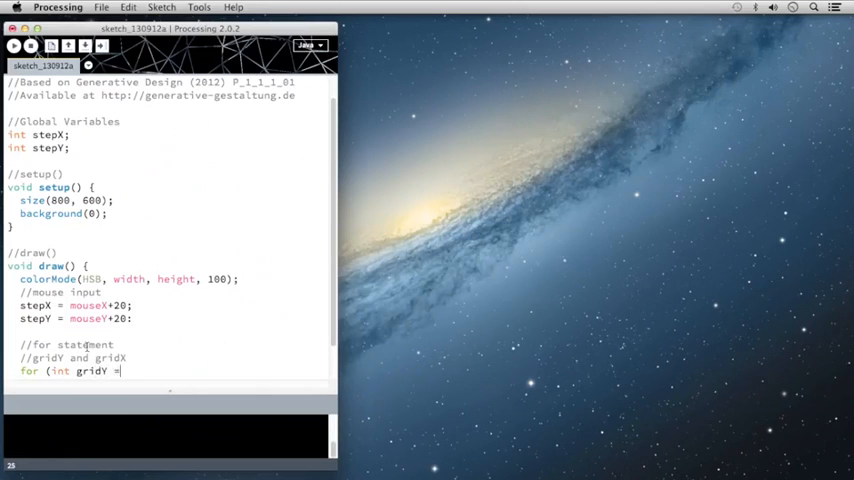
type("= 0;")
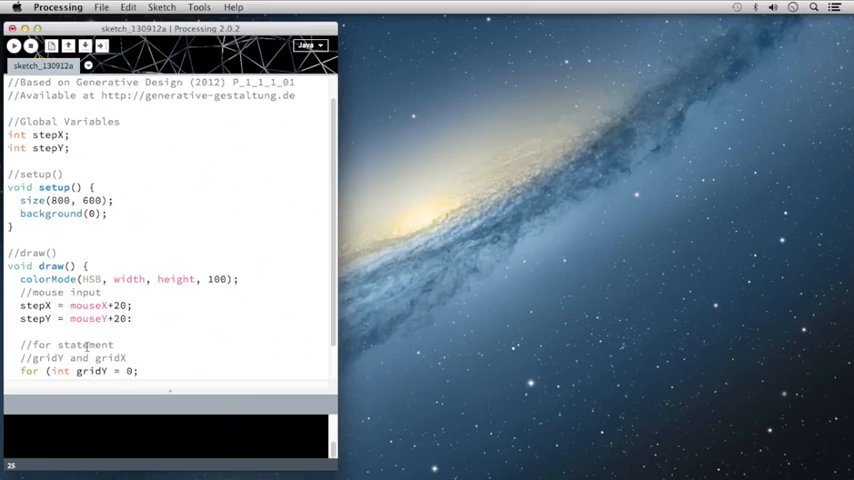
type("g")
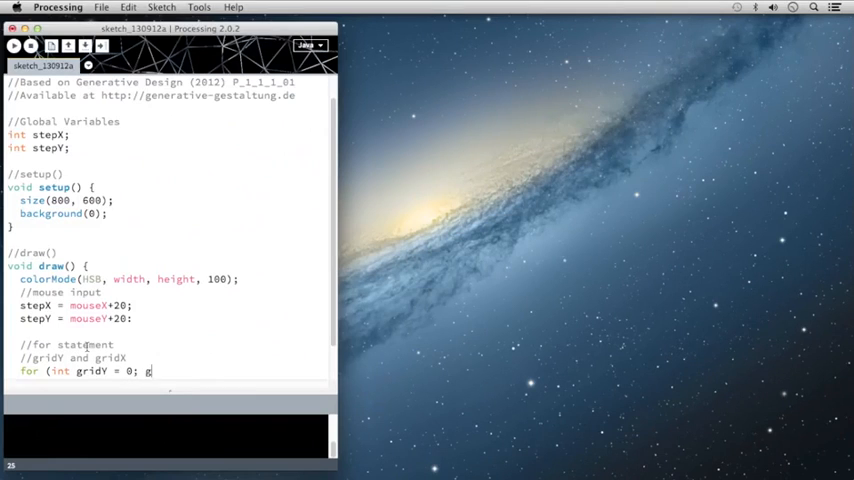
type("ridY < he")
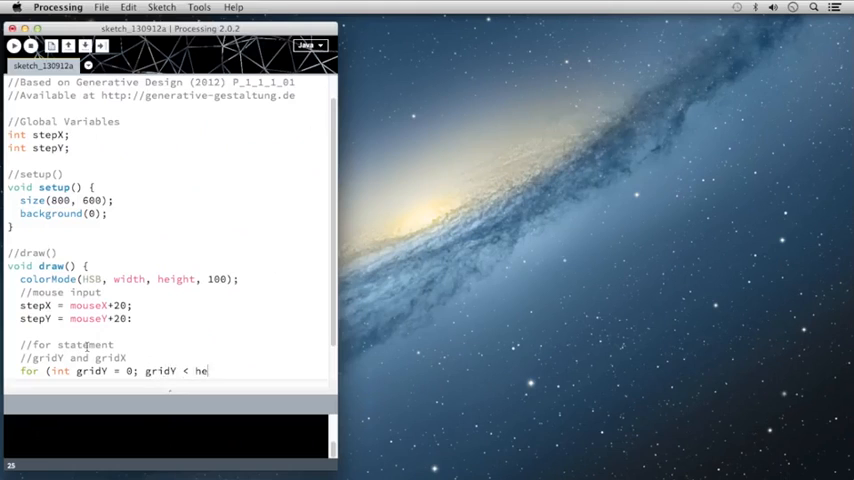
type("ight;")
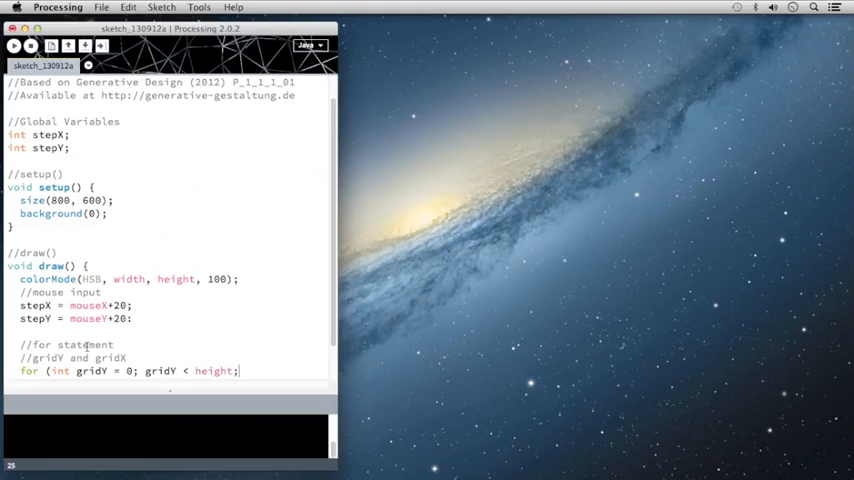
type("g")
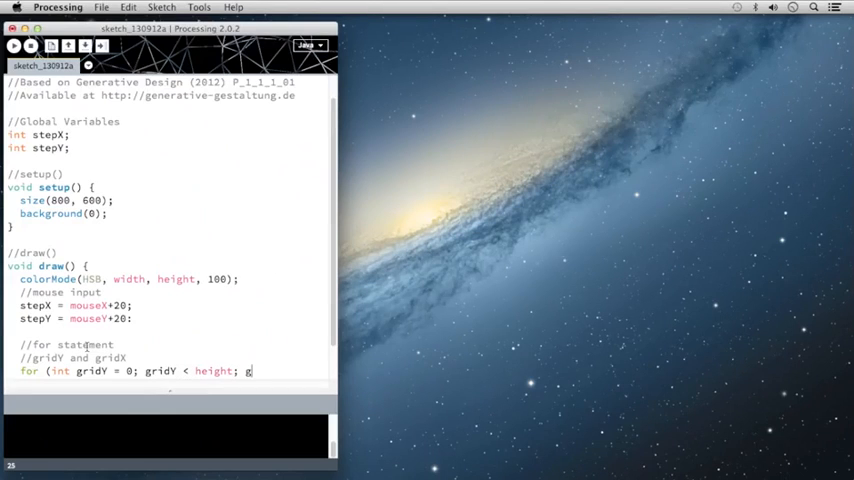
type("ri")
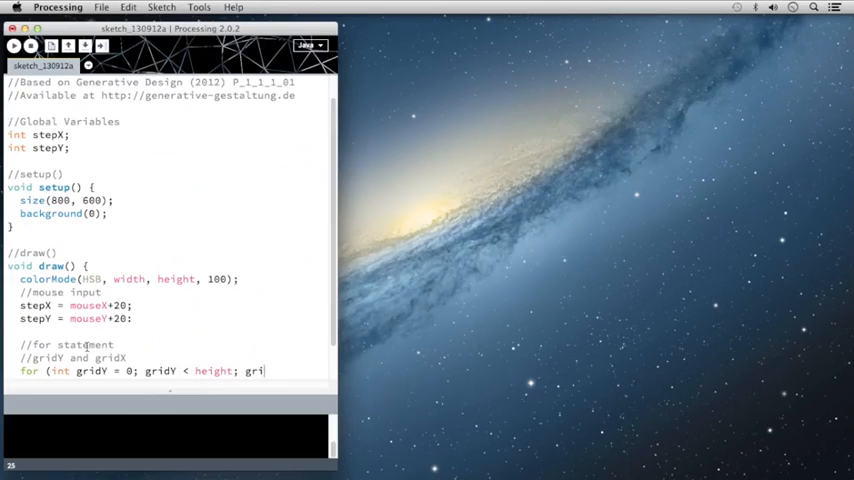
type("dY")
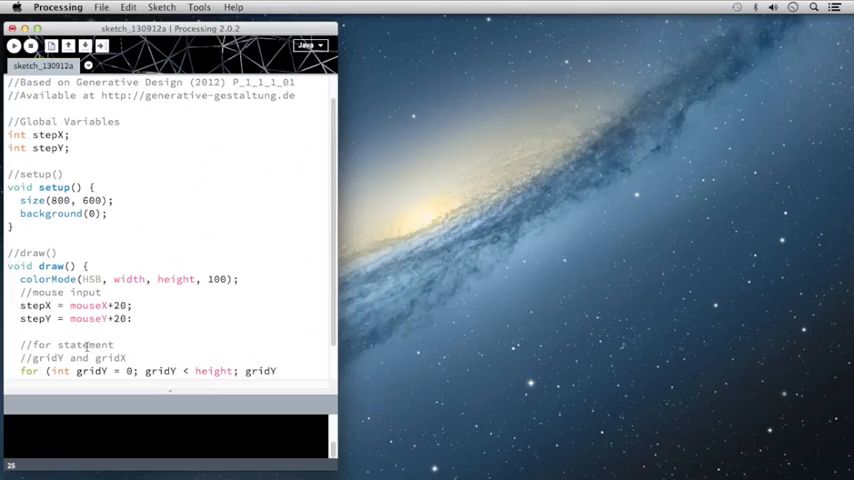
type("+=")
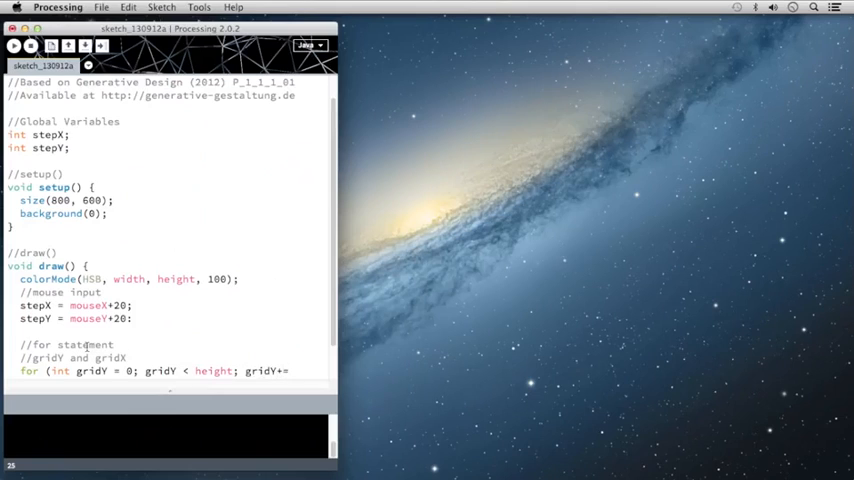
type("step")
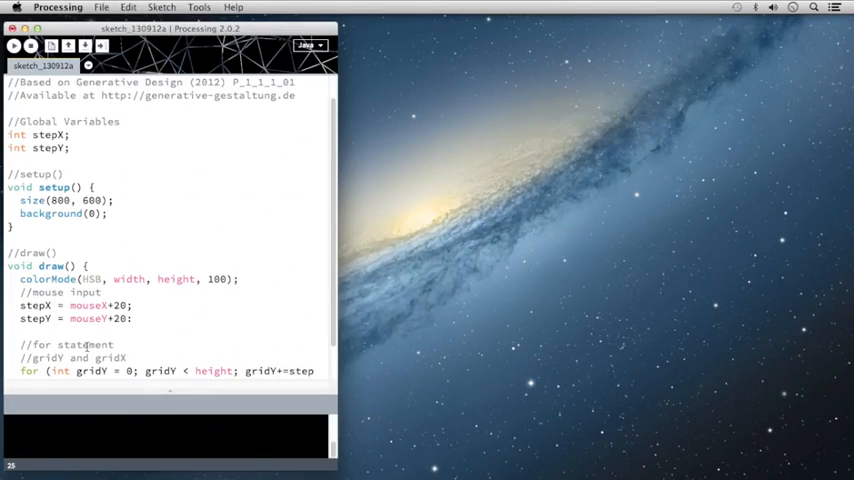
type("Y")
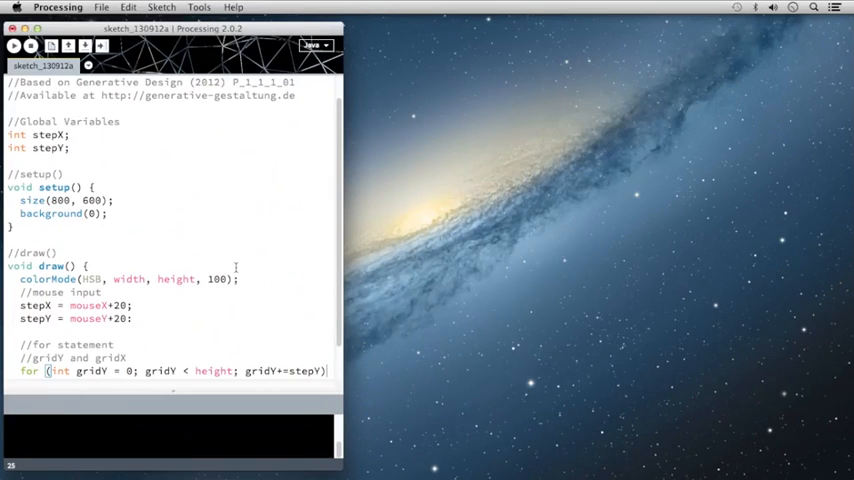
type("{")
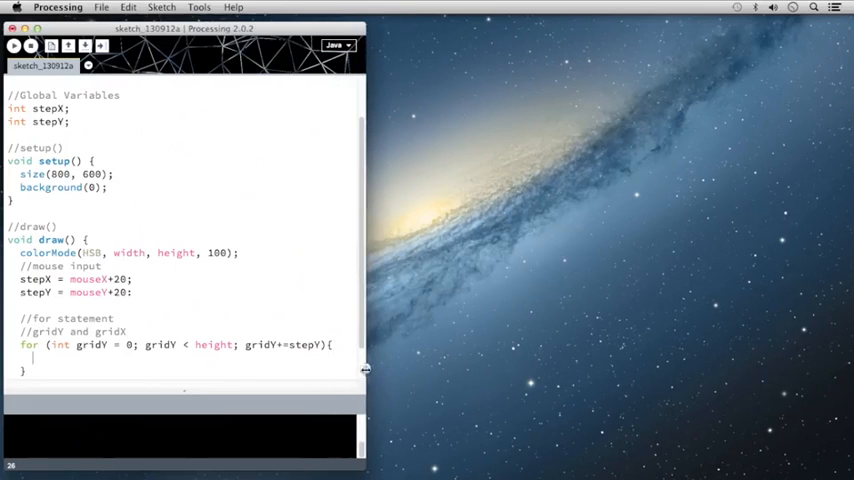
mouse_move(218, 364)
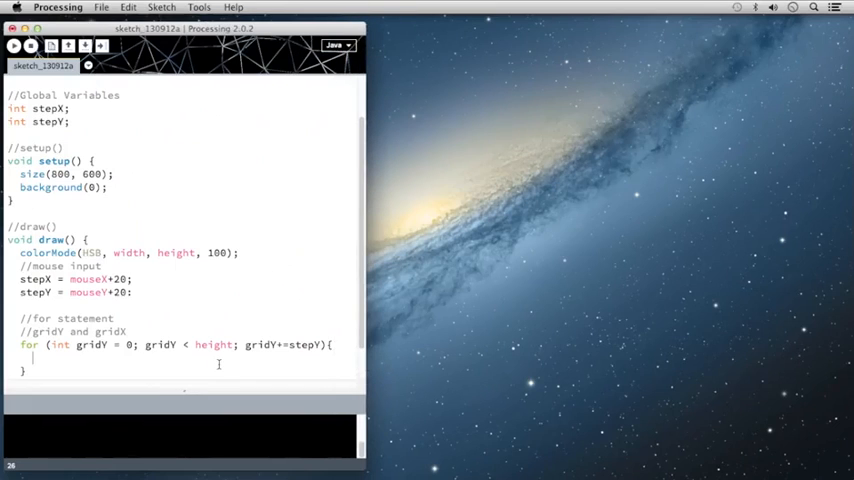
Write the inner loop for (int gridX = 0; gridX < width; gridX += stepX) with braces
type("for (")
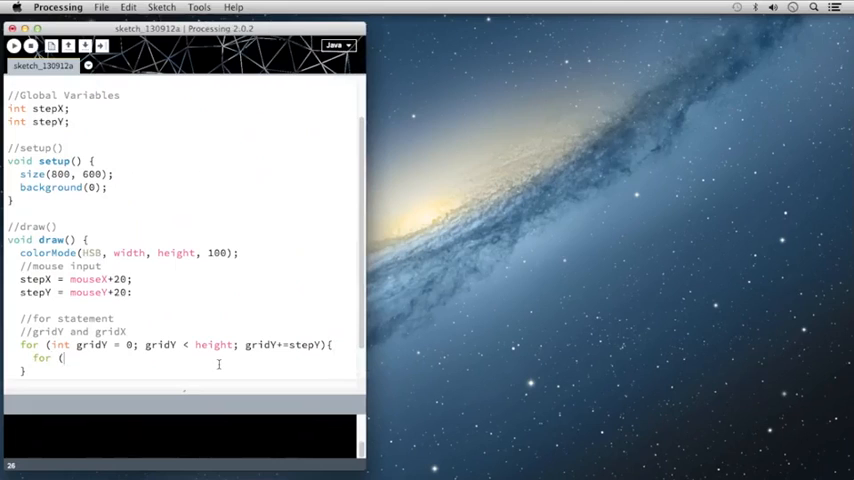
type("int gridX = 0; gridX")
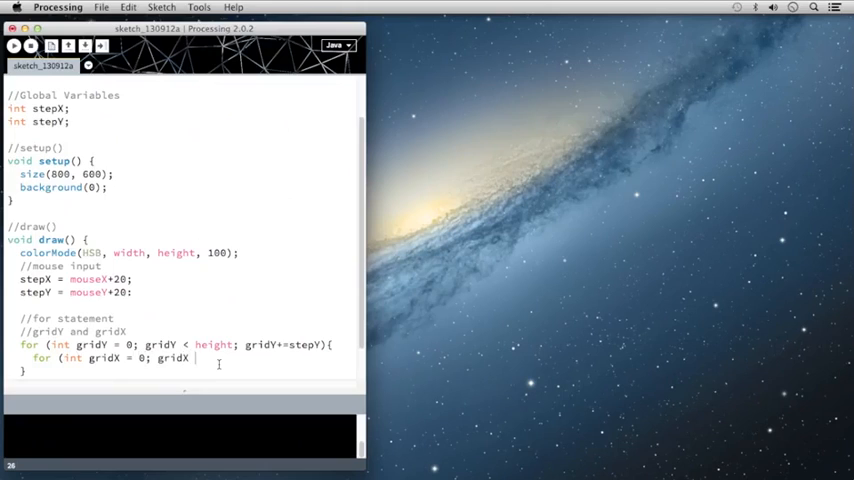
type("< w")
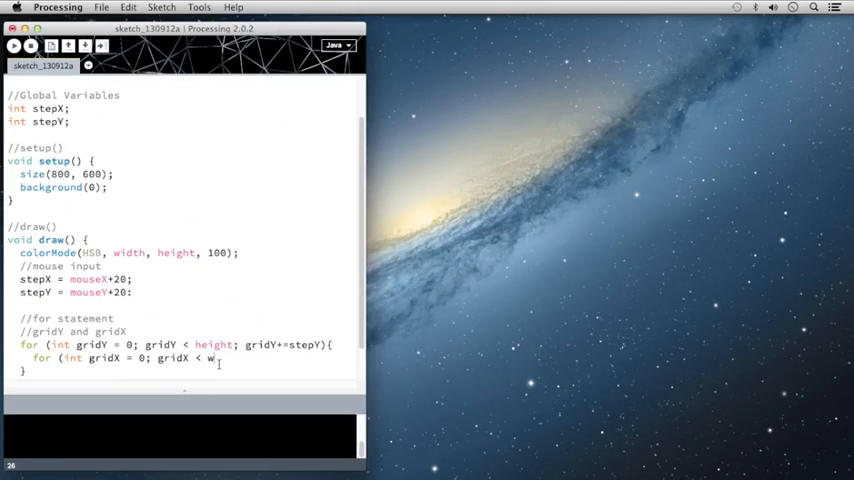
type("idth; gridX")
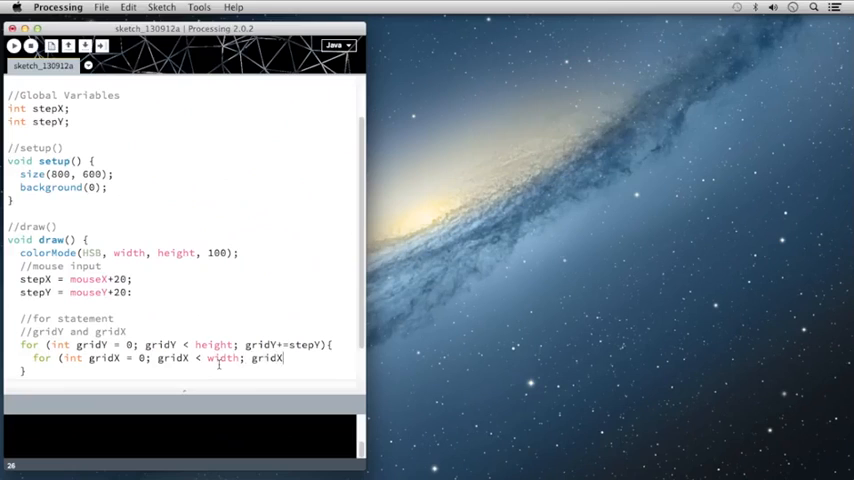
type("+=")
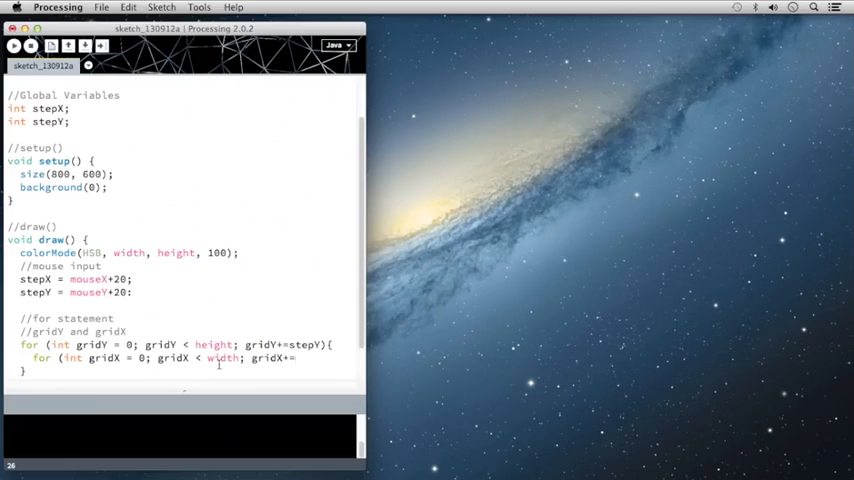
type("stepX){")
type("}")
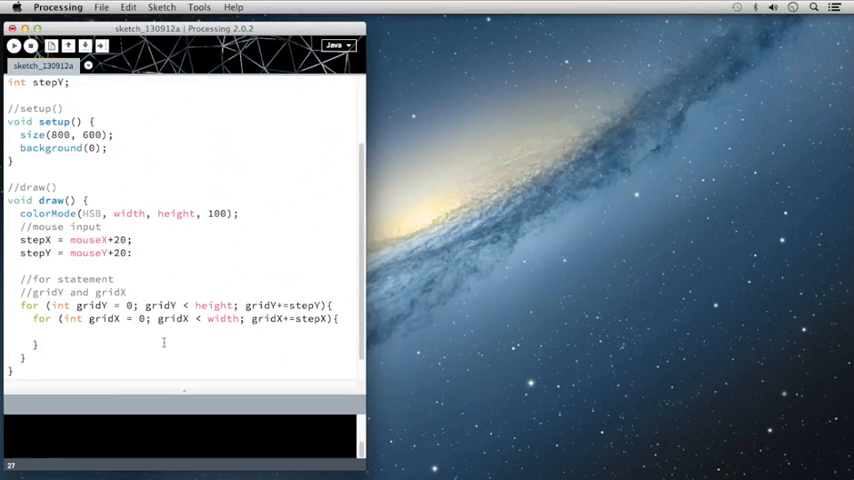
Write rect(gridX, gridY, stepX, stepY); inside the inner loop
type("rect(")
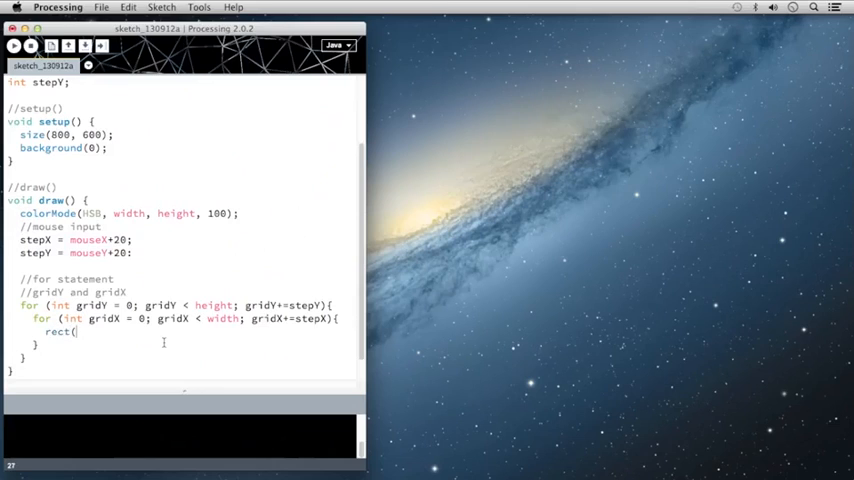
type("gri")
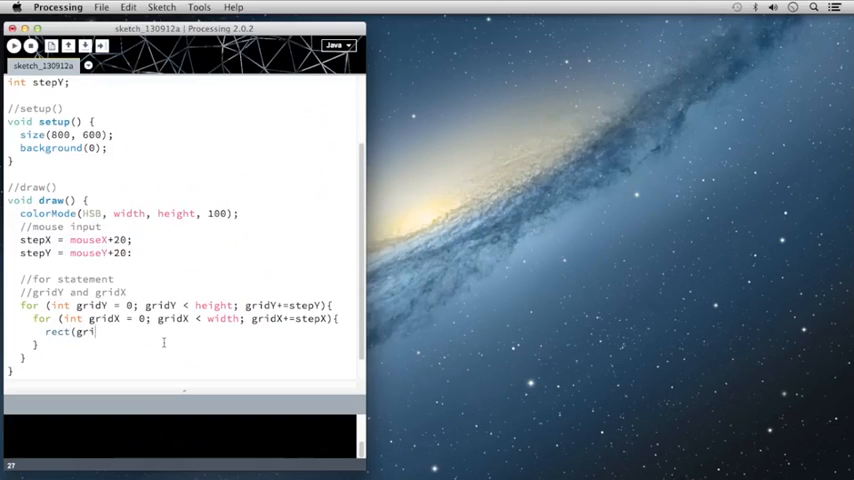
type("dX,")
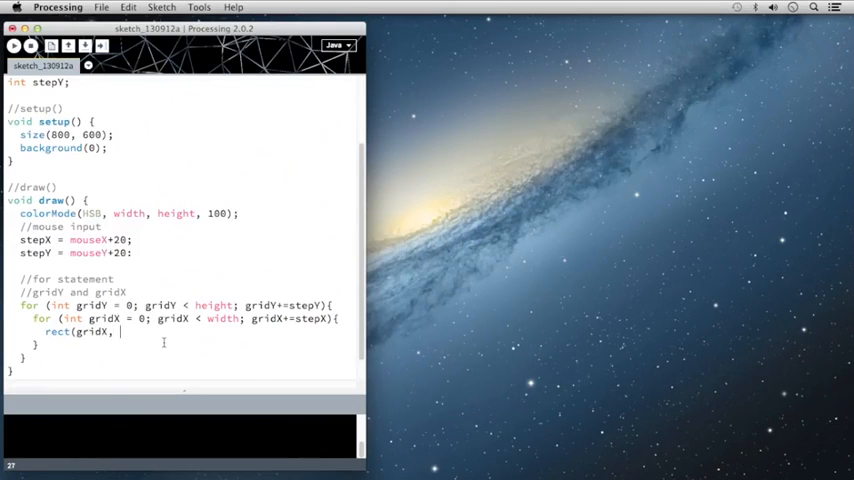
type("gridY,")
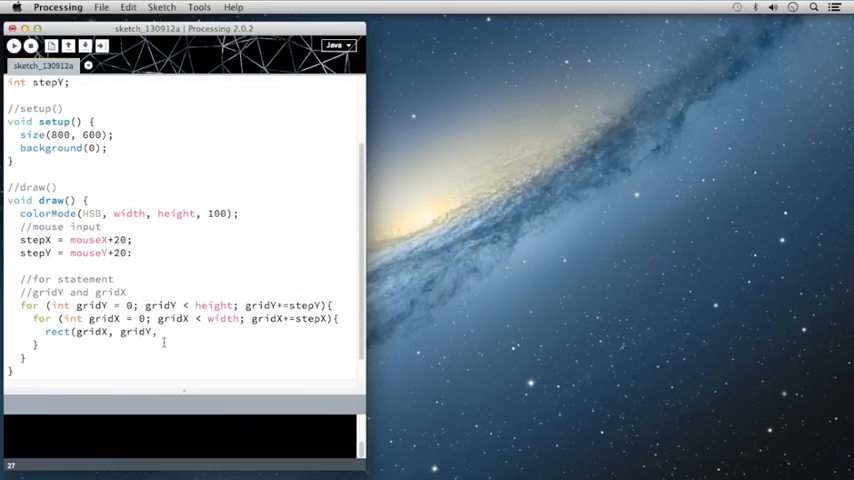
type("stepX,")
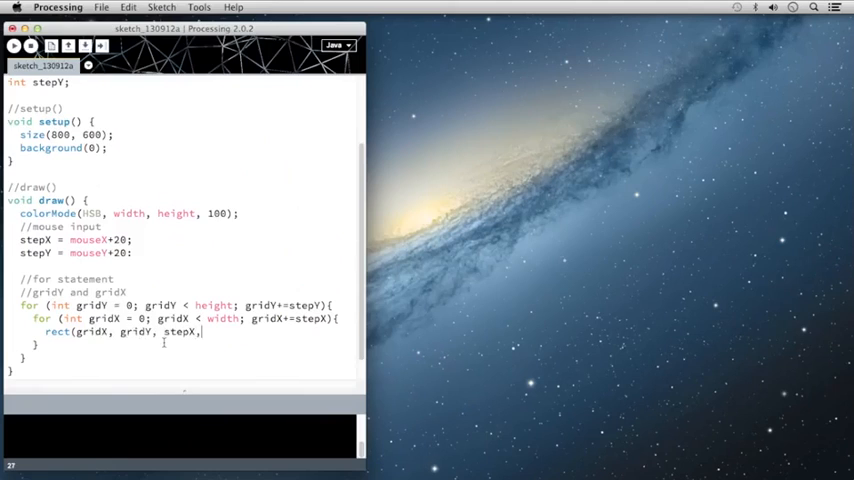
type("stepY")
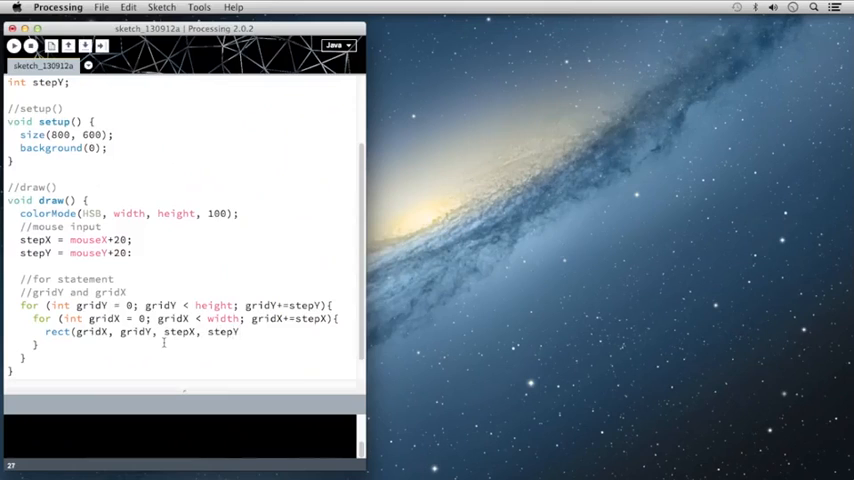
type(");")
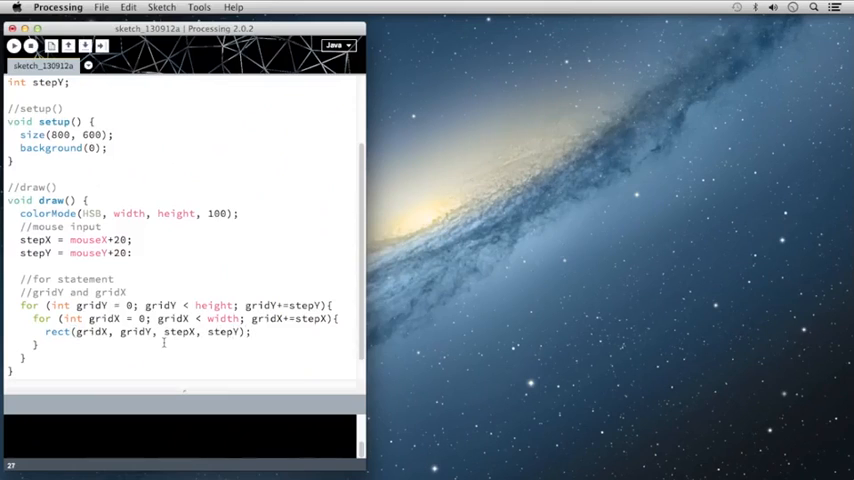
mouse_move(90, 250)
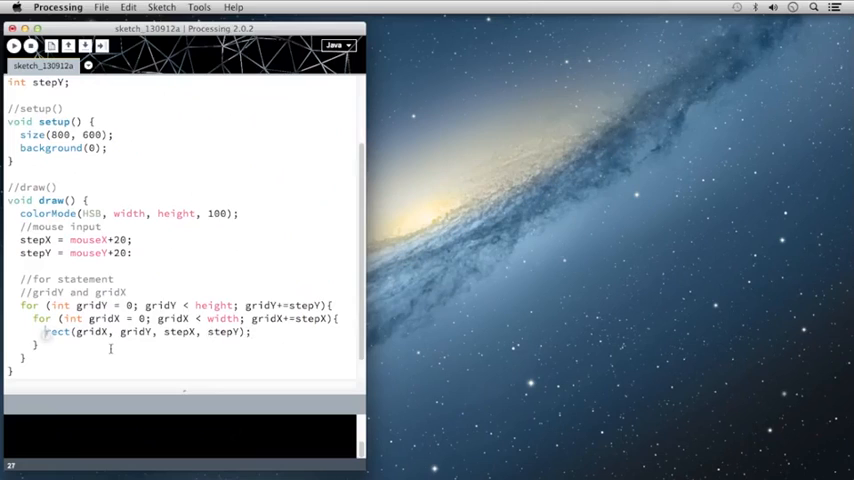
Insert fill(gridX, height-gridY, 100); on a new line before the rect() call
key("Return")
type("//")
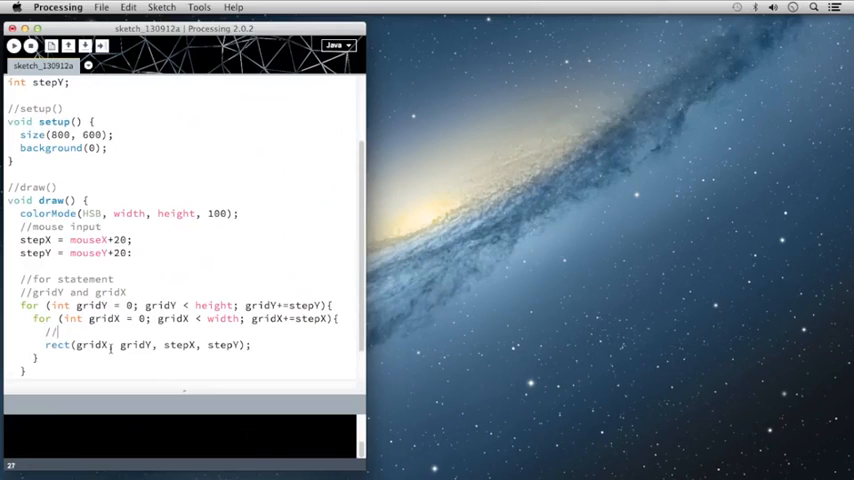
type("f")
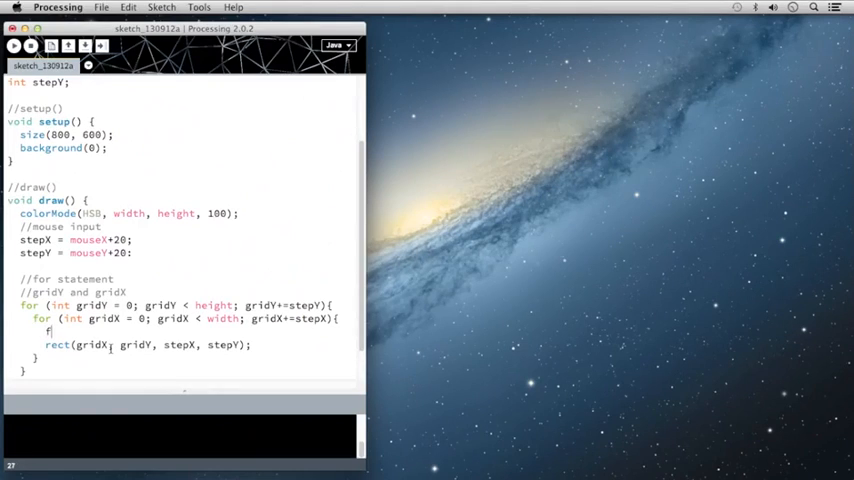
type("ill(")
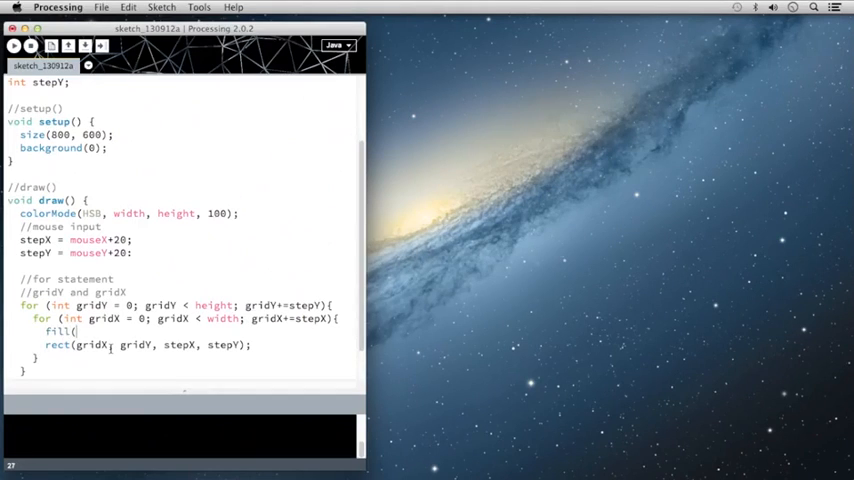
type("gridX,")
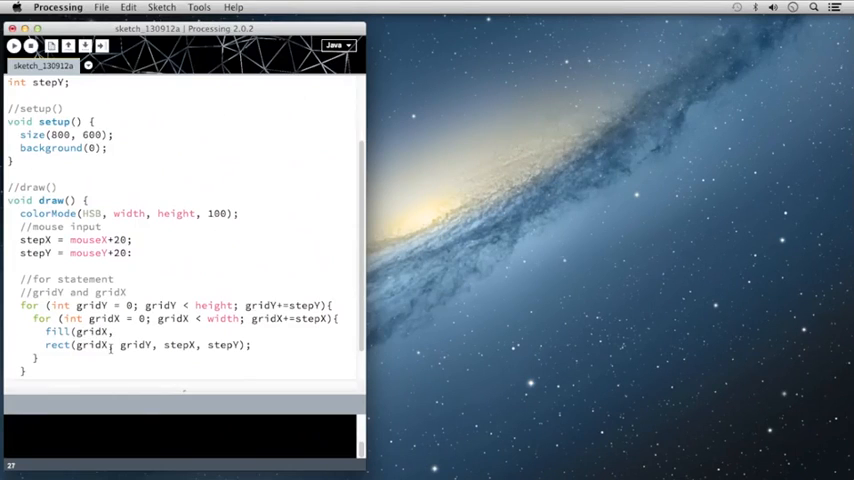
type("height-")
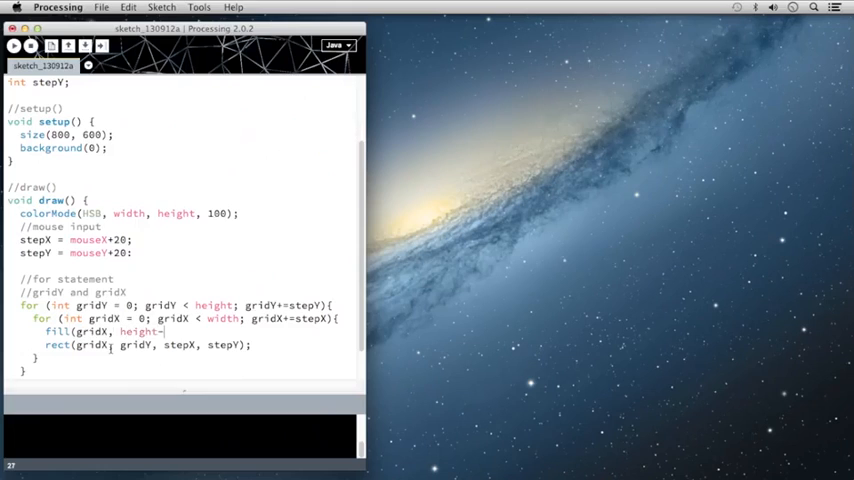
type("gridY,")
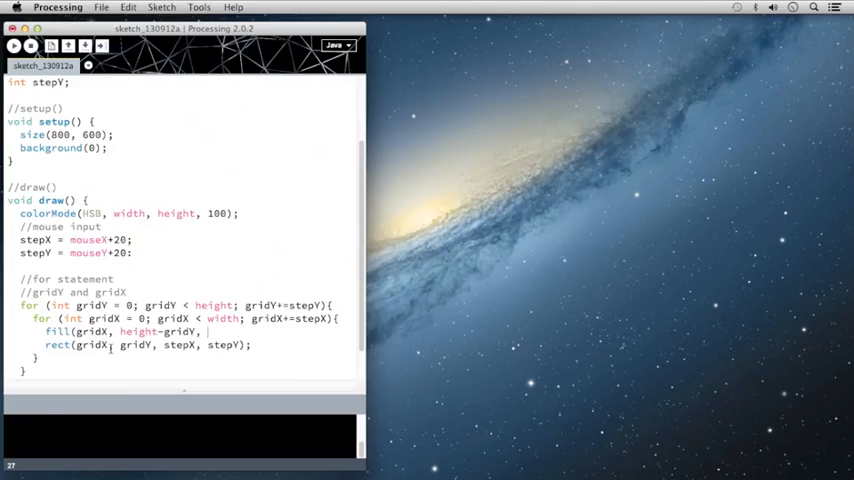
type("100);")
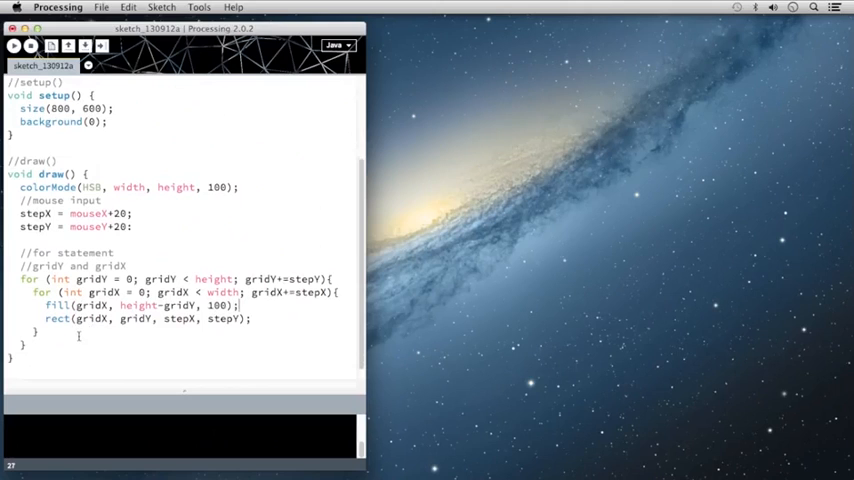
Add a //keyPressed() placeholder comment below draw() and run the sketch
scroll("up", 3)
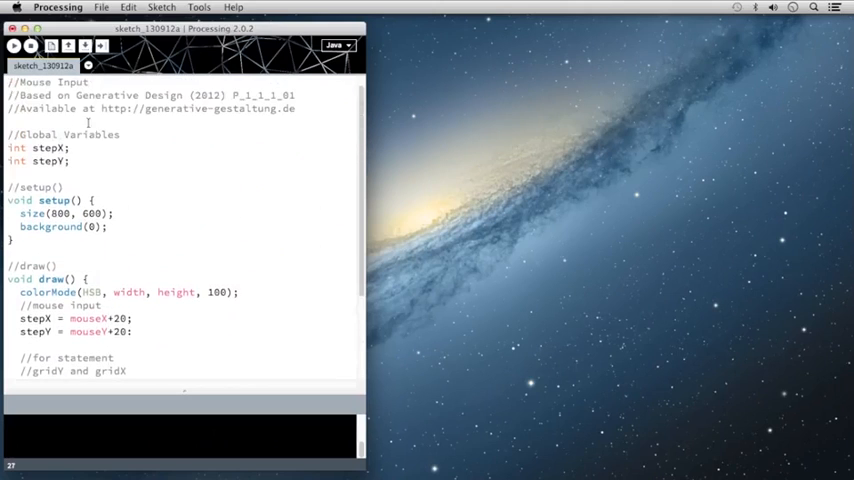
scroll("down", 3)
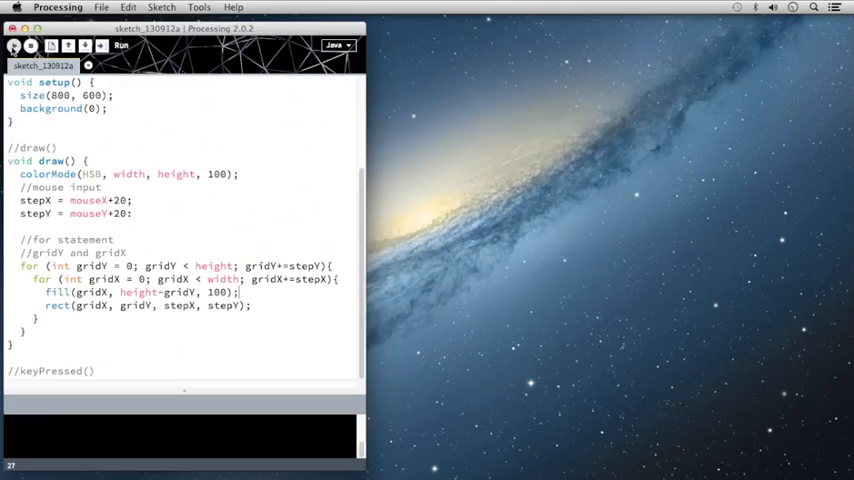
left_click(120, 46)
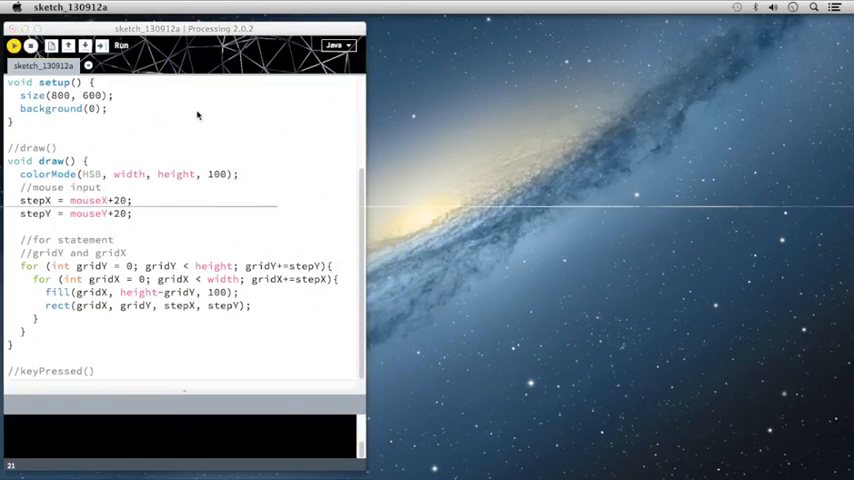
Run the sketch to watch the HSB colour grid resize with mouse movement
left_click(120, 46)
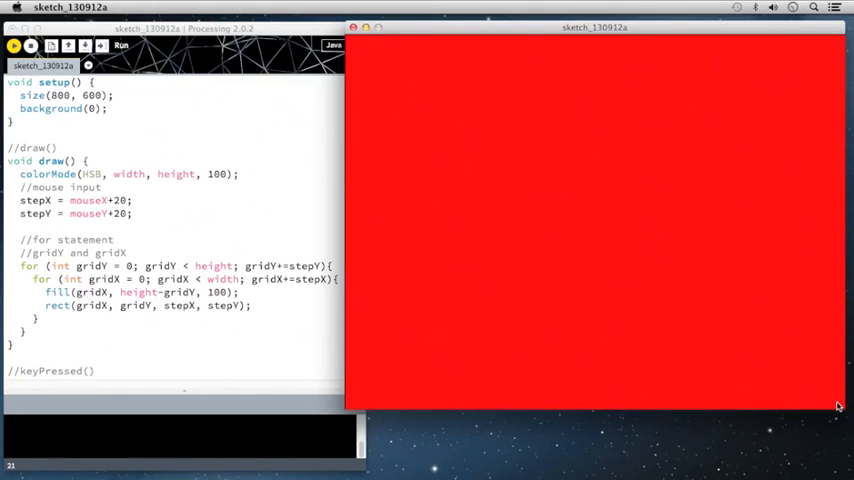
mouse_move(824, 392)
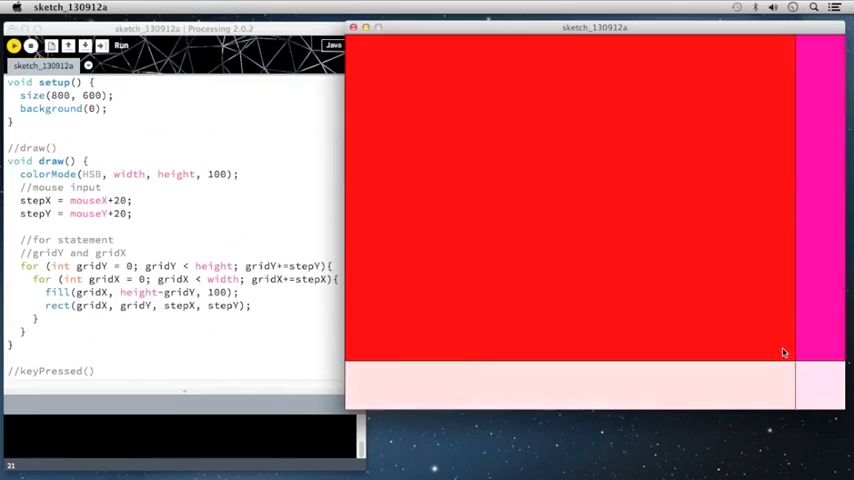
mouse_move(680, 276)
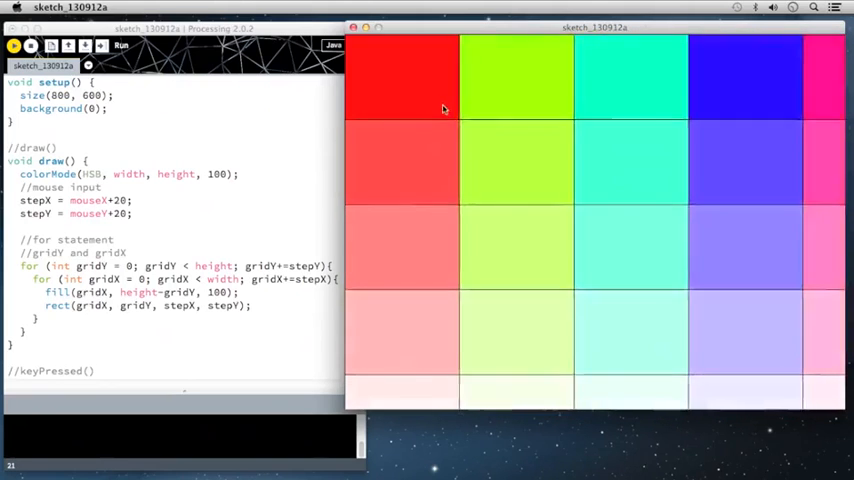
mouse_move(388, 84)
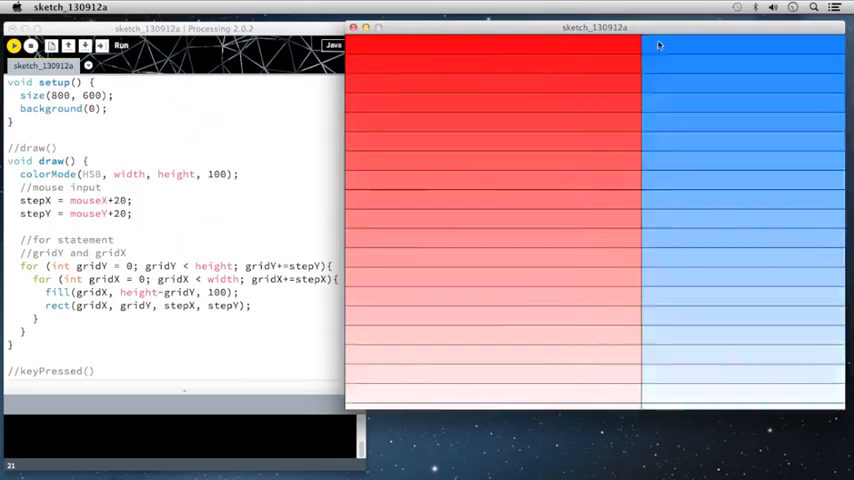
mouse_move(364, 76)
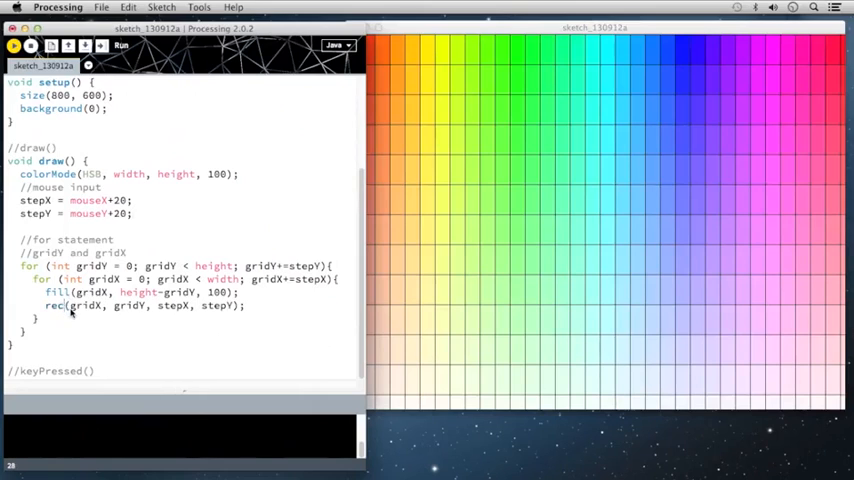
Replace rect( with ellipse( so the grid cells draw as ellipses
type("ellipse")
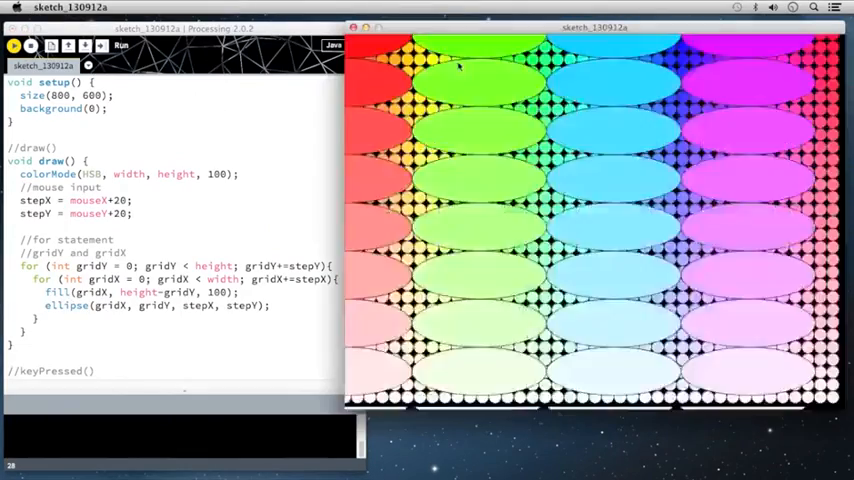
mouse_move(524, 168)
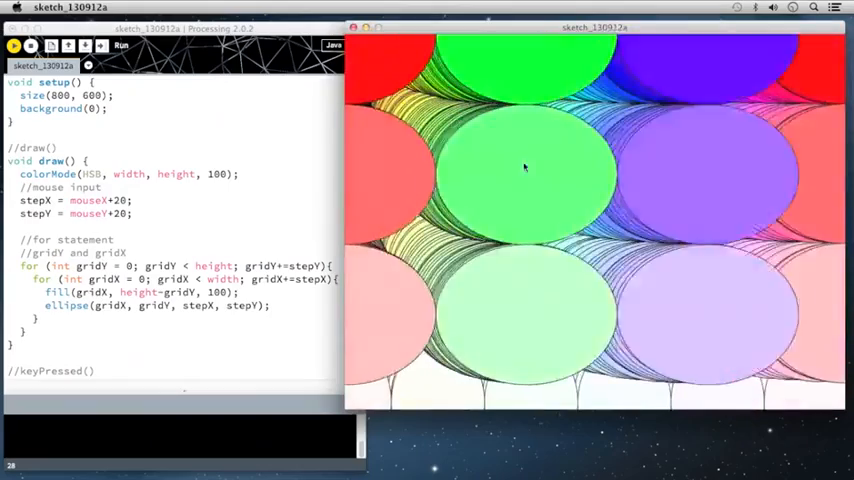
mouse_move(526, 64)
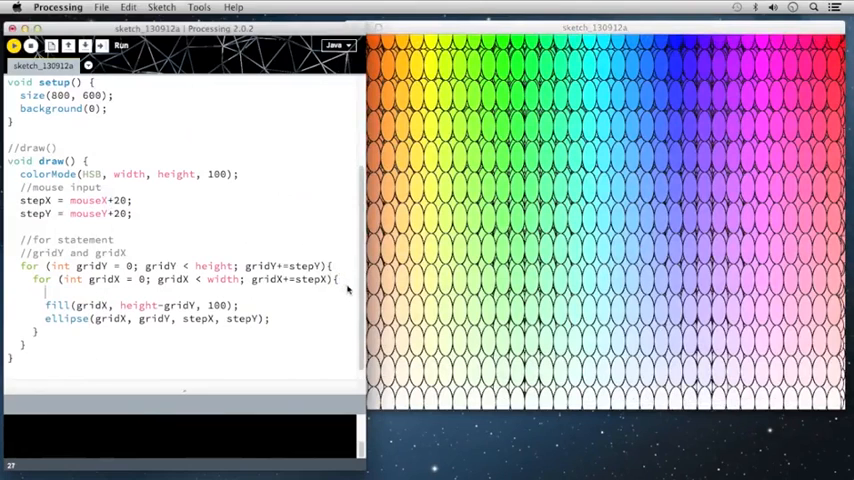
Add noStroke(); before fill() and rerun the sketch to show borderless ellipses
type("noStroke(")
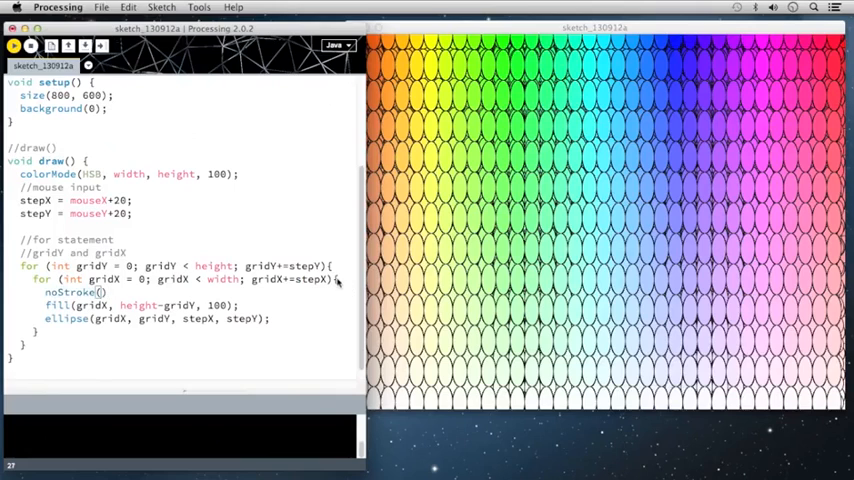
left_click(14, 46)
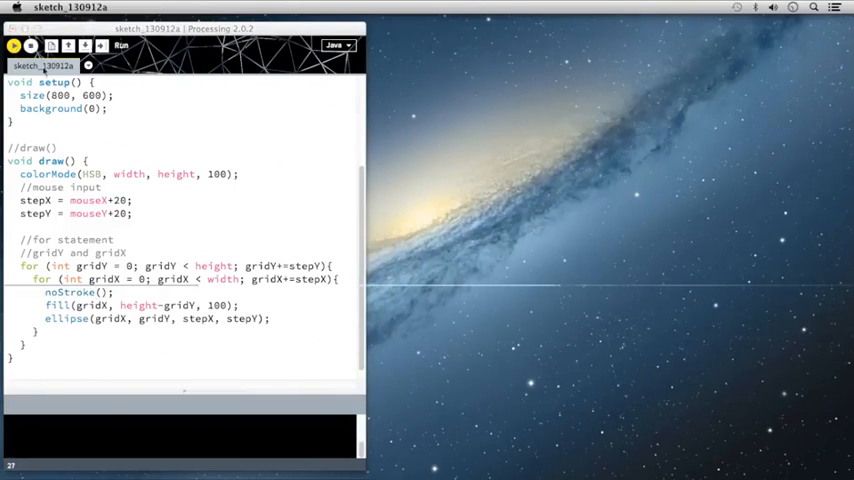
left_click(120, 44)
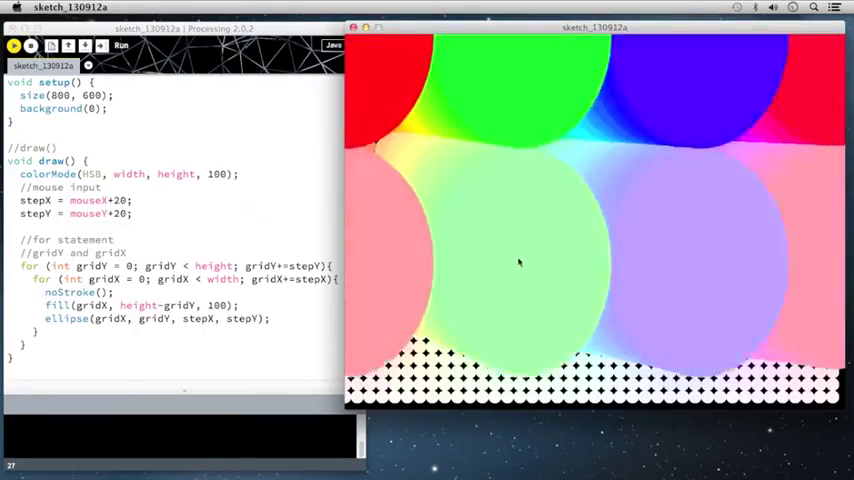
mouse_move(500, 98)
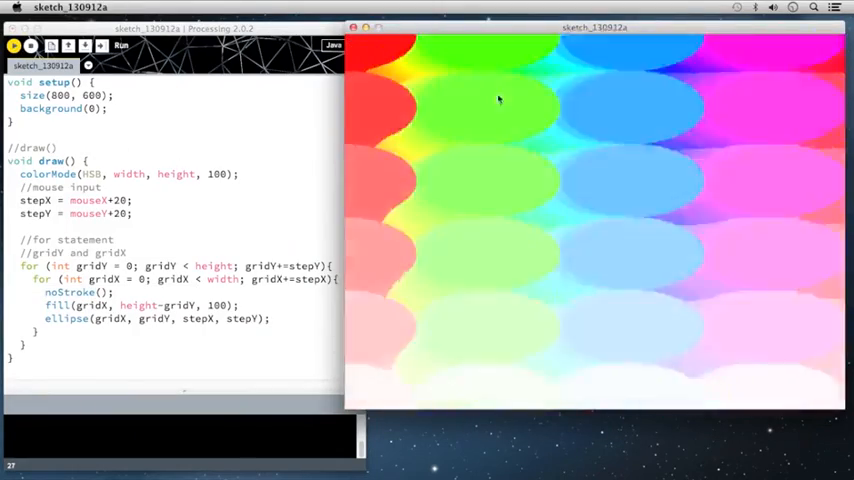
mouse_move(370, 52)
type("//keyPressed()")
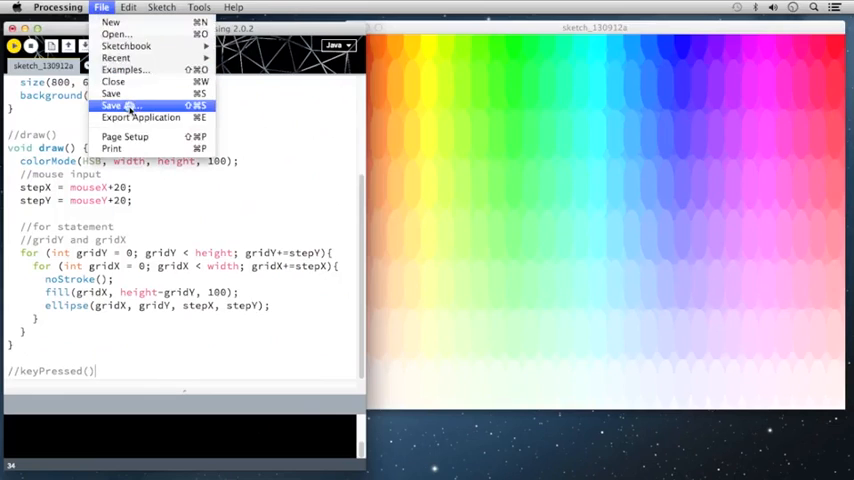
Save the sketch as sketch_130912a in the Documents folder via Save As
left_click(120, 106)
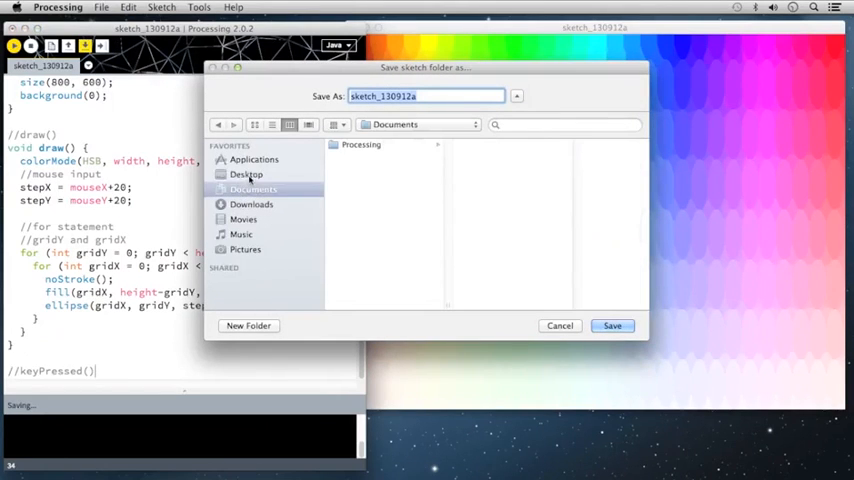
left_click(612, 324)
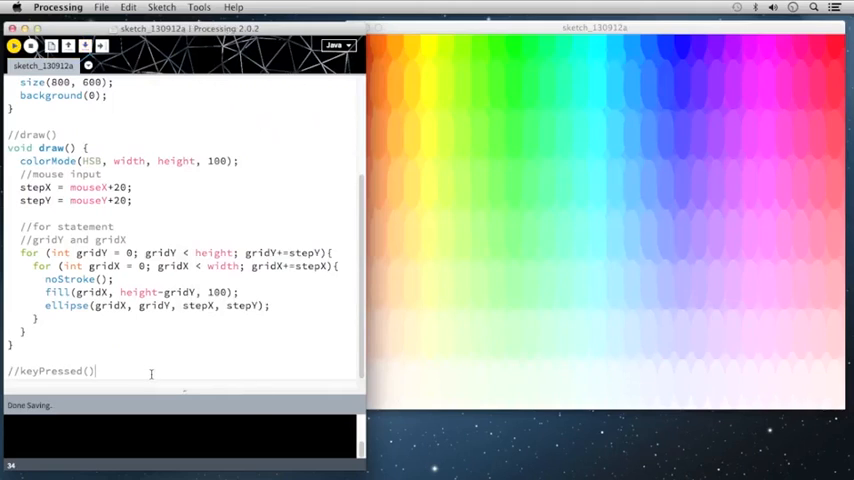
Write void keyPressed() { with the condition if (key=='s' || key=='S')
type("void")
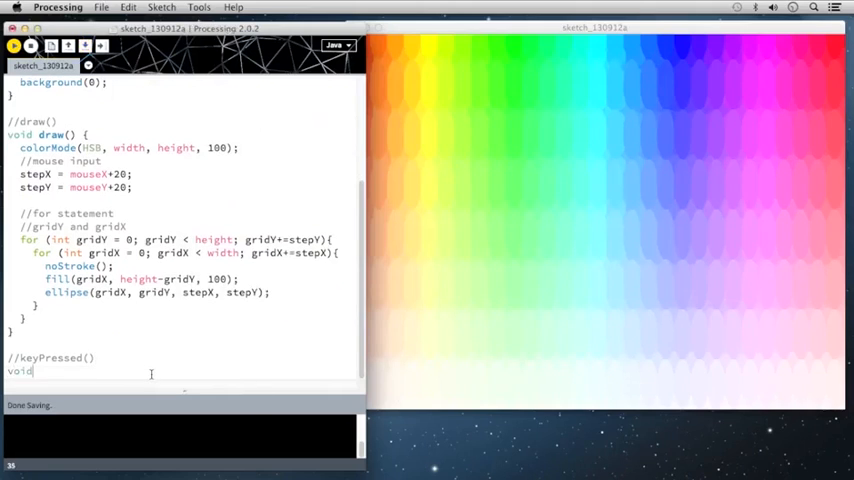
type("keyPres")
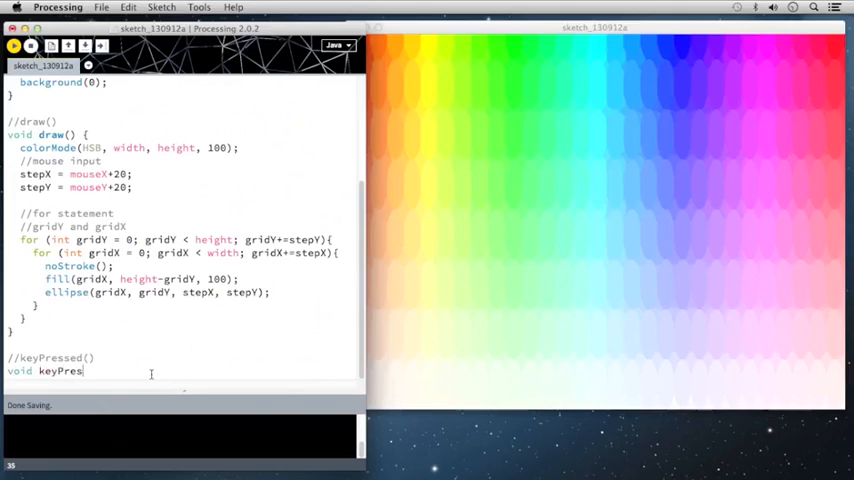
type("sed() {")
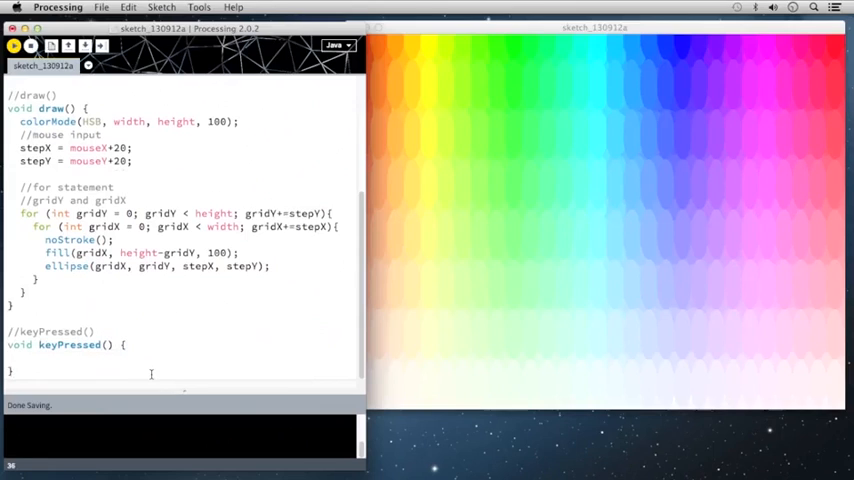
type("if (")
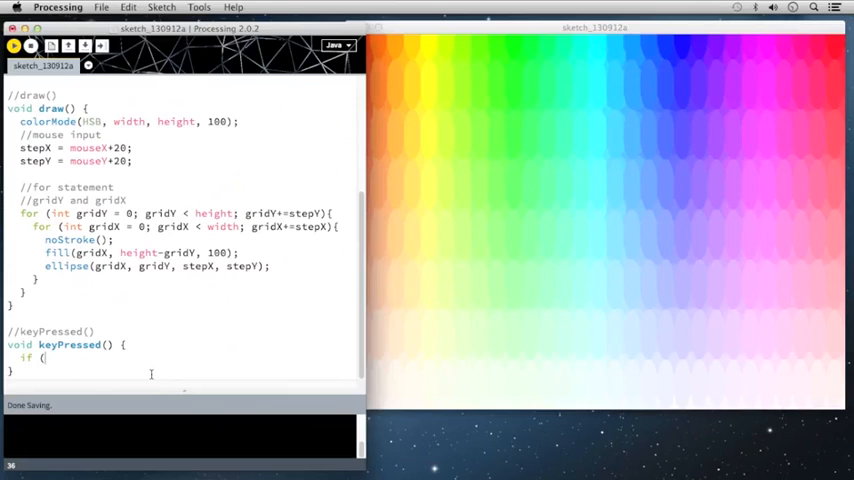
type("ke")
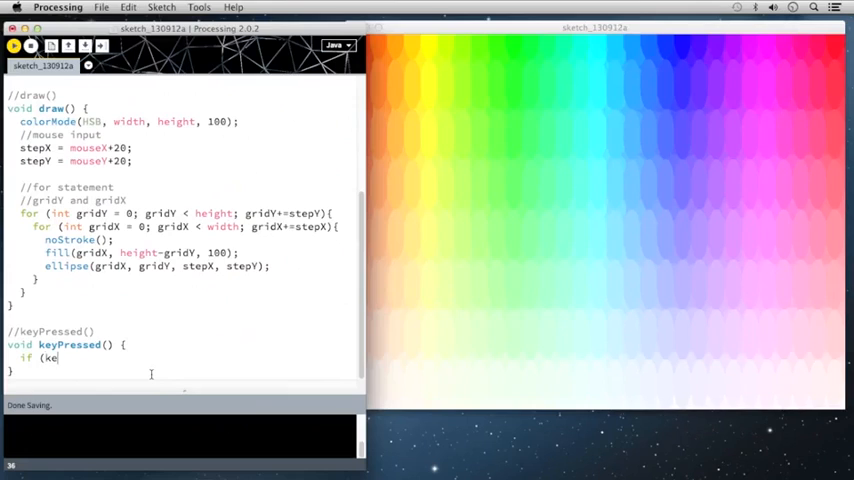
type("y")
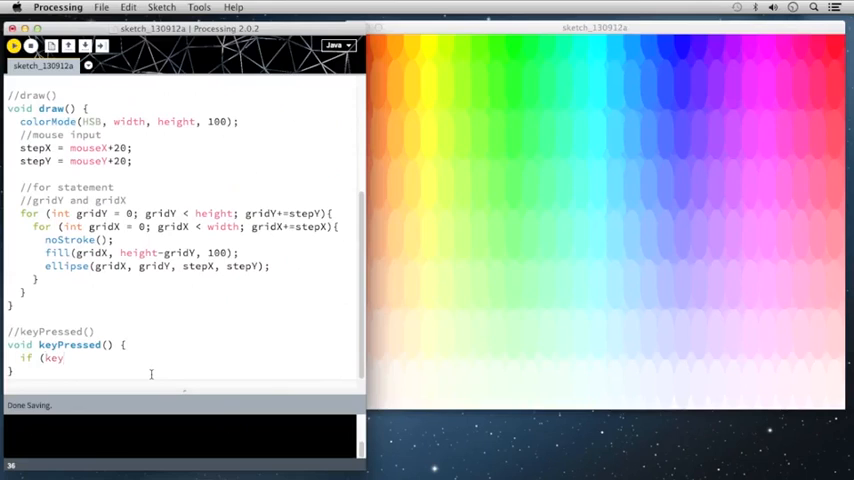
type("==")
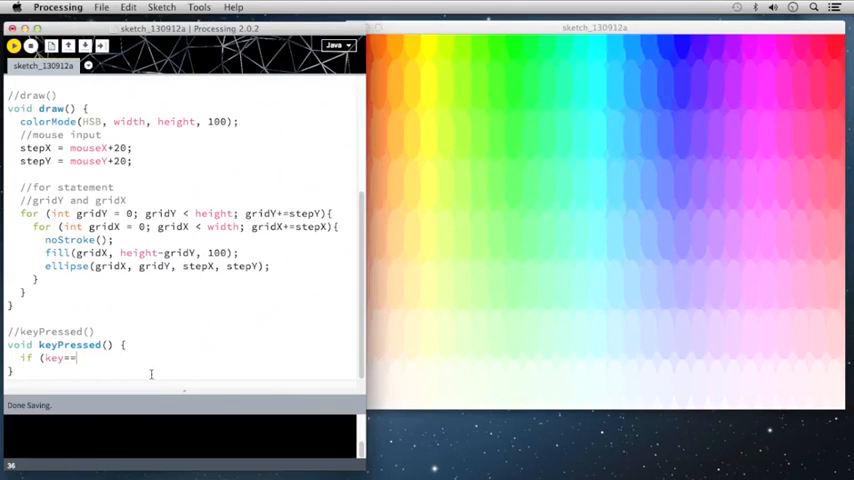
type("'s'")
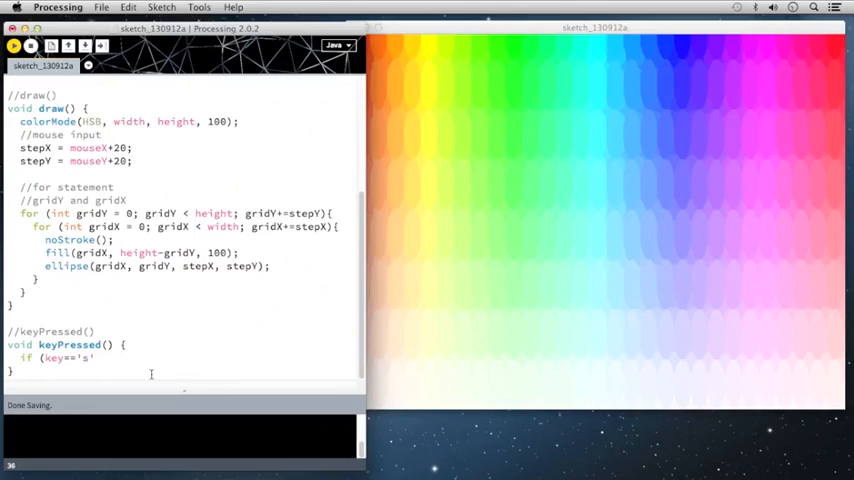
type("||")
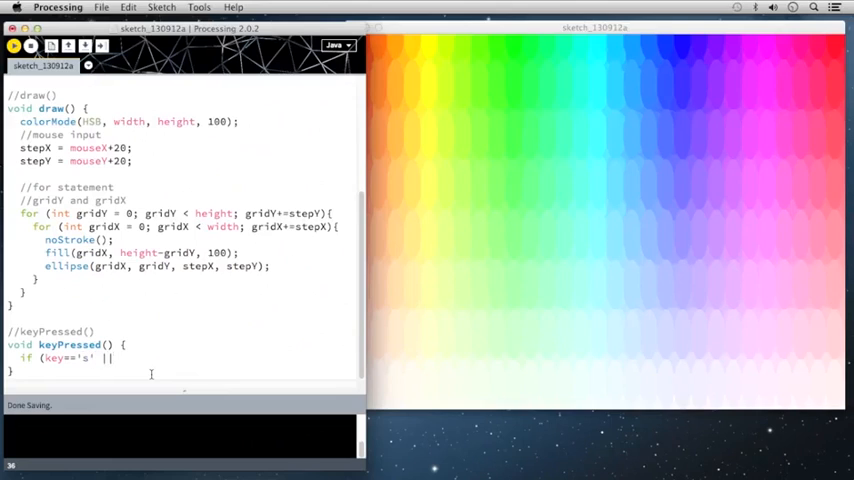
type("key=='")
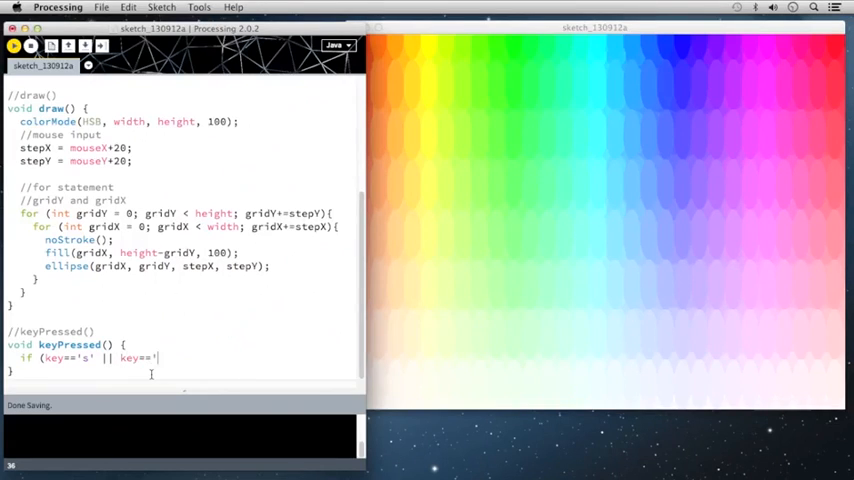
type("S'")
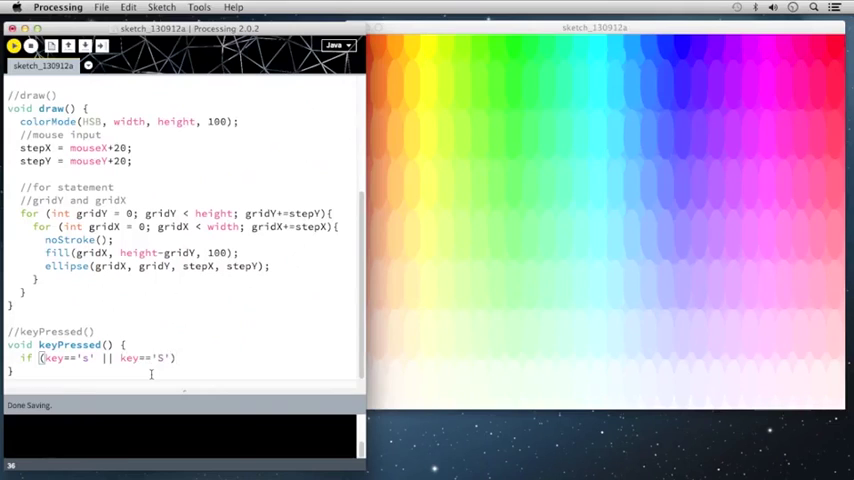
Complete the condition with saveFrame("screenshot.png") to save the frame
type("sa")
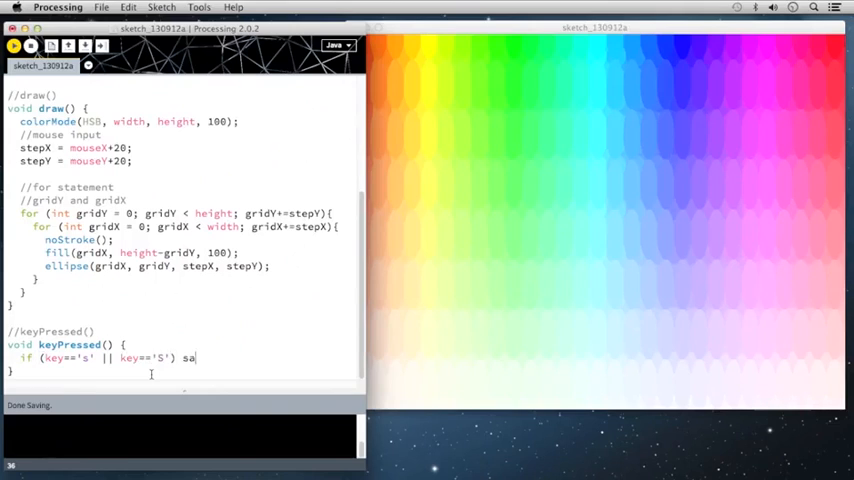
type("veFrame(\"")
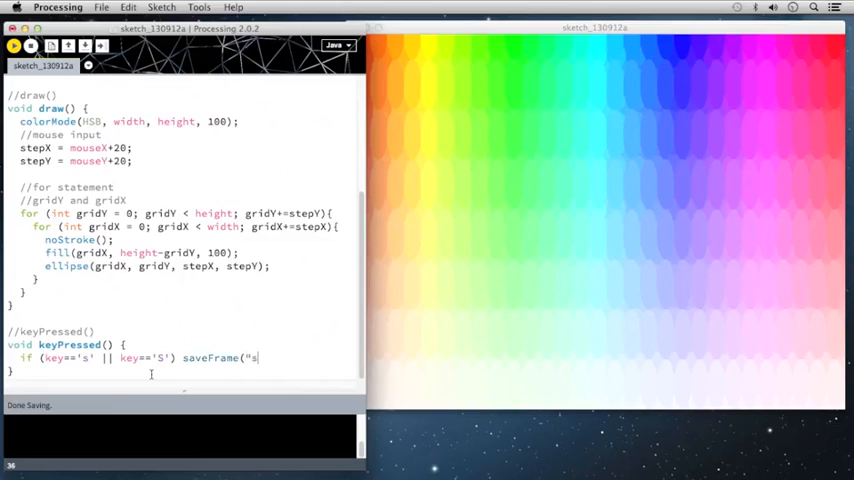
type("screenshot")
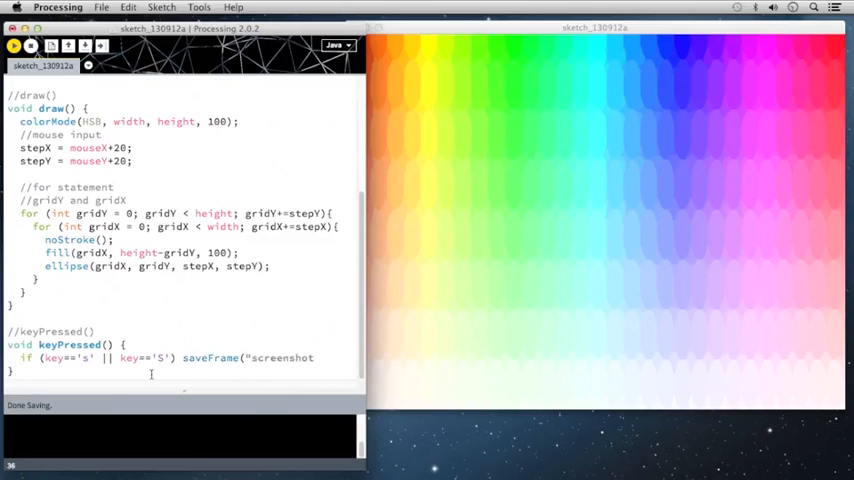
type(".")
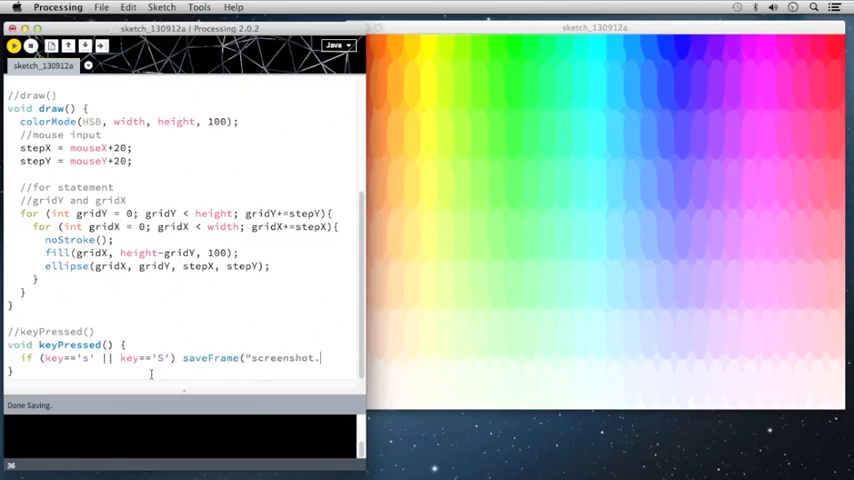
type("png\");")
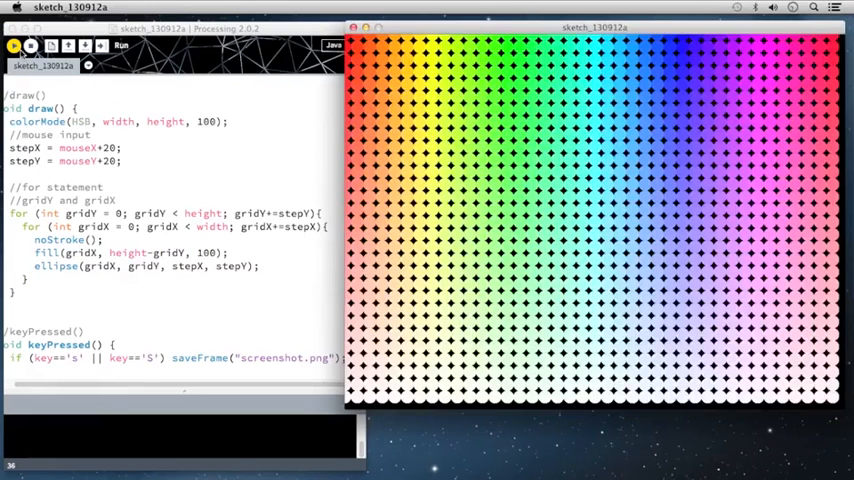
mouse_move(392, 138)
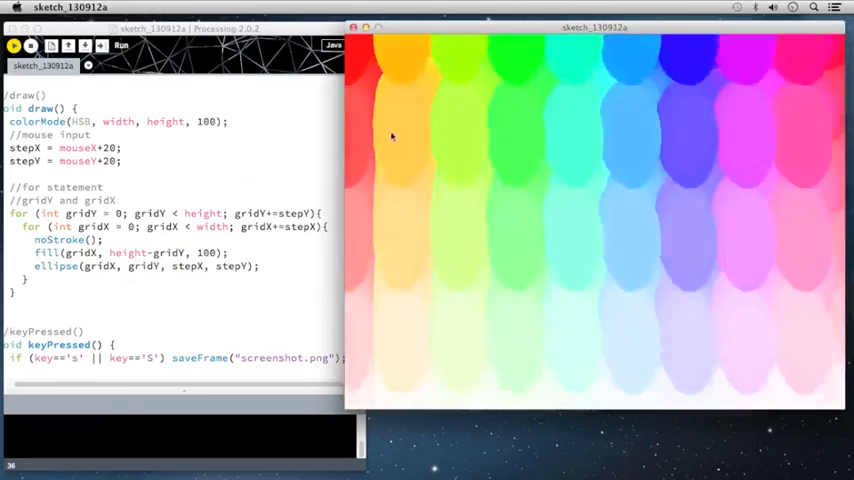
mouse_move(430, 238)
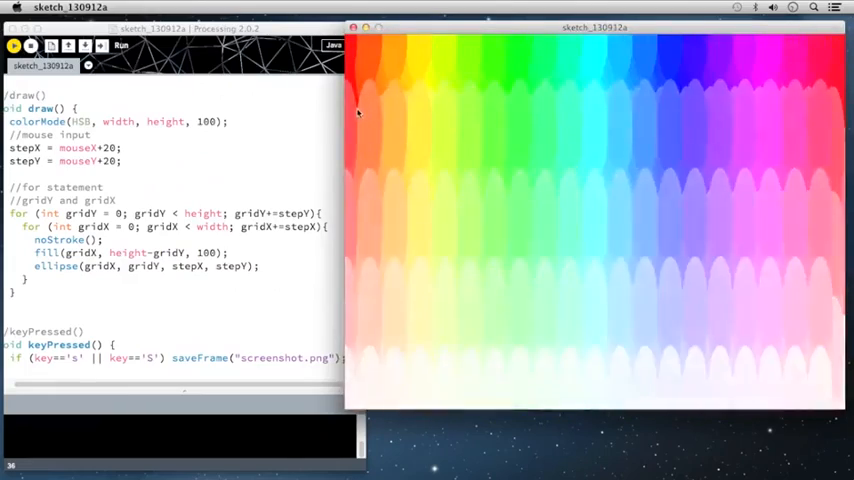
mouse_move(366, 64)
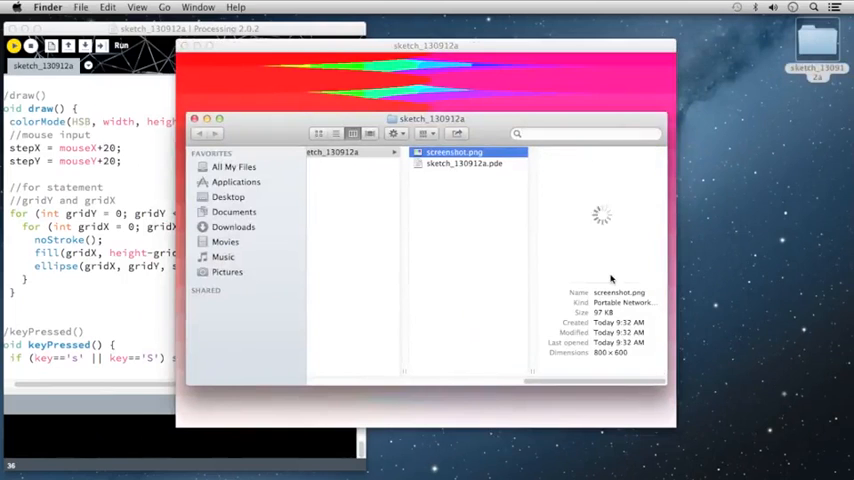
Preview screenshot.png in Finder to confirm it shows the colour-graded ellipse grid
double_click(454, 152)
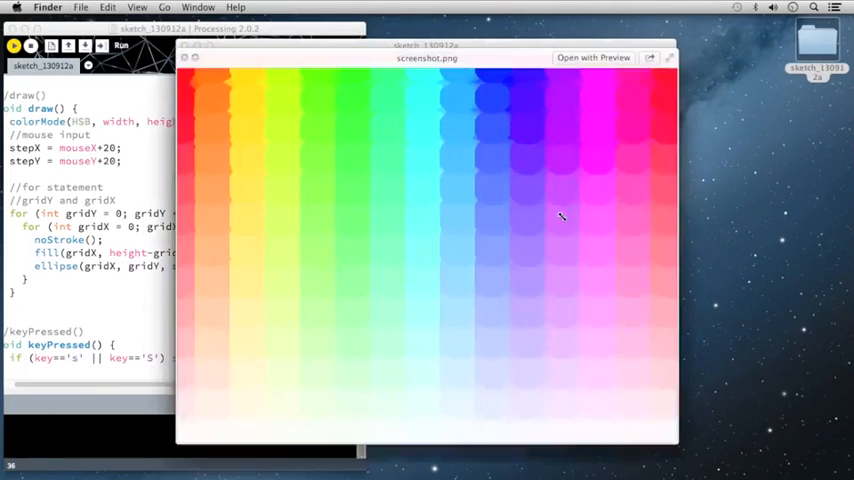
mouse_move(588, 288)
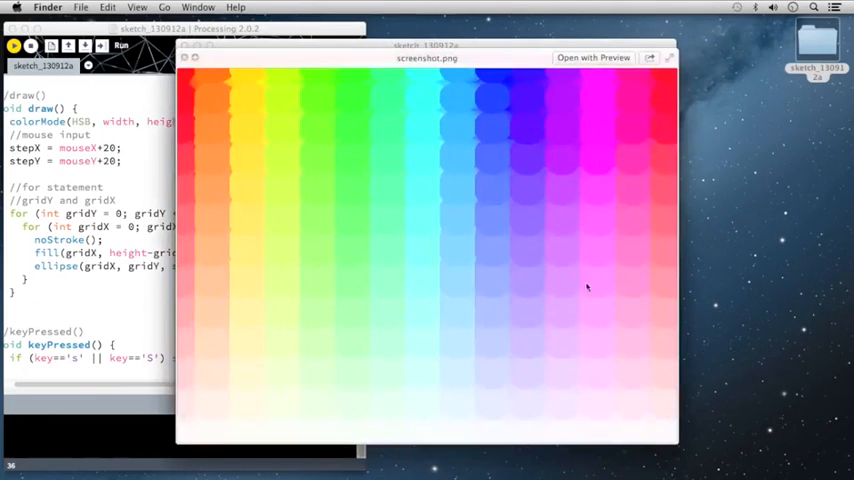
mouse_move(204, 126)
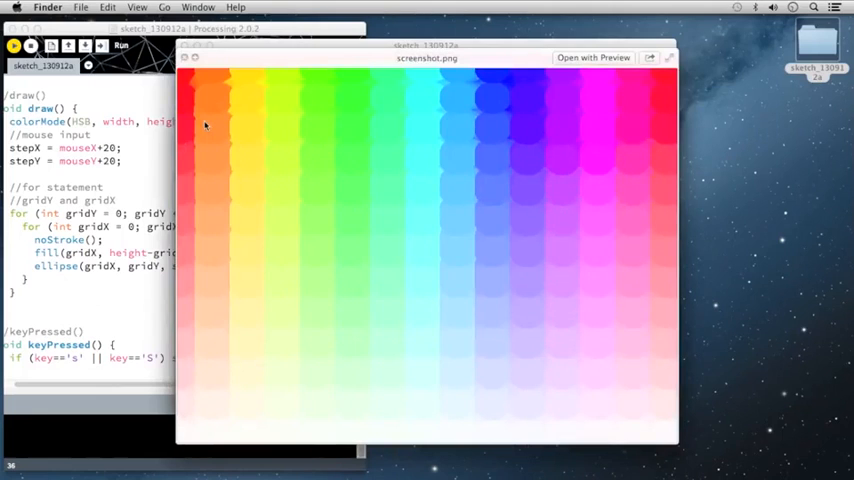
mouse_move(378, 166)
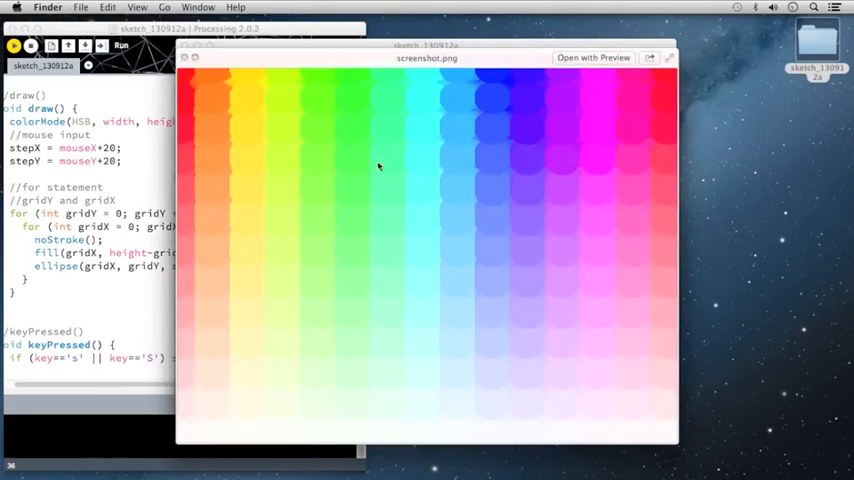
mouse_move(316, 160)
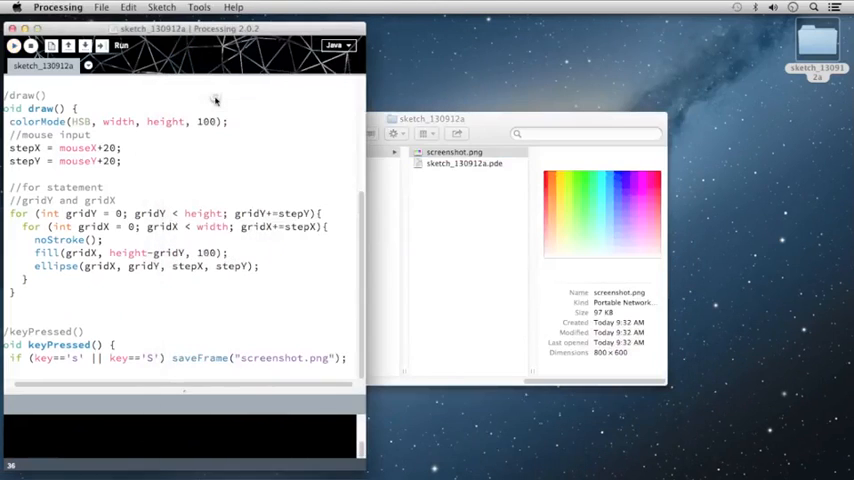
scroll("up", 3)
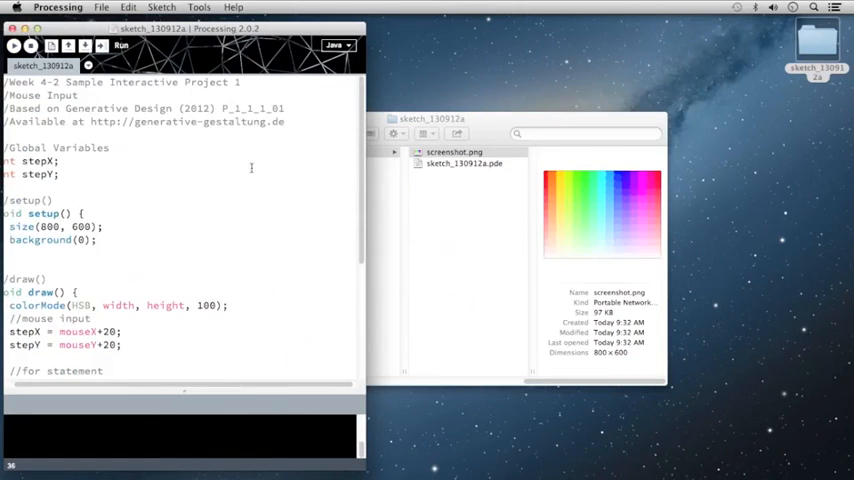
scroll("down", 3)
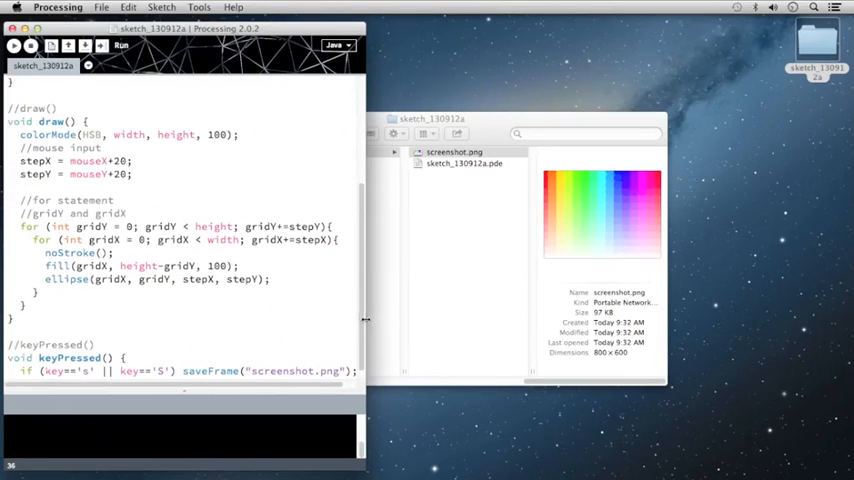
scroll("up", 3)
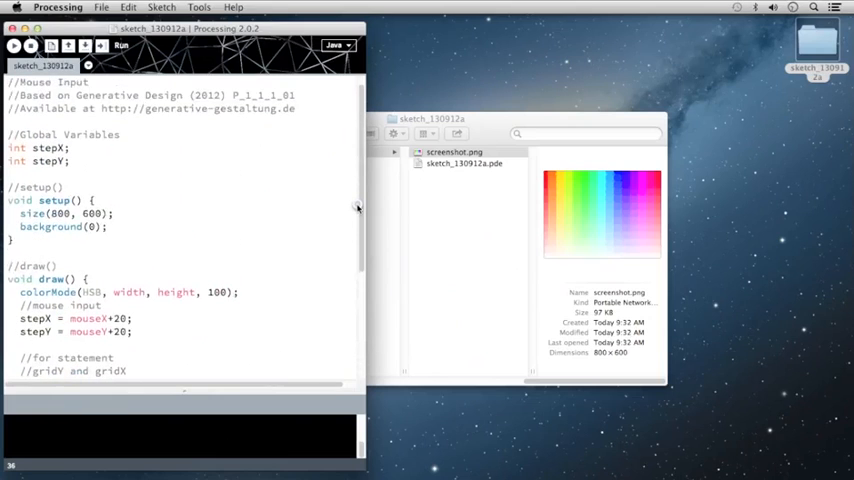
scroll("down", 3)
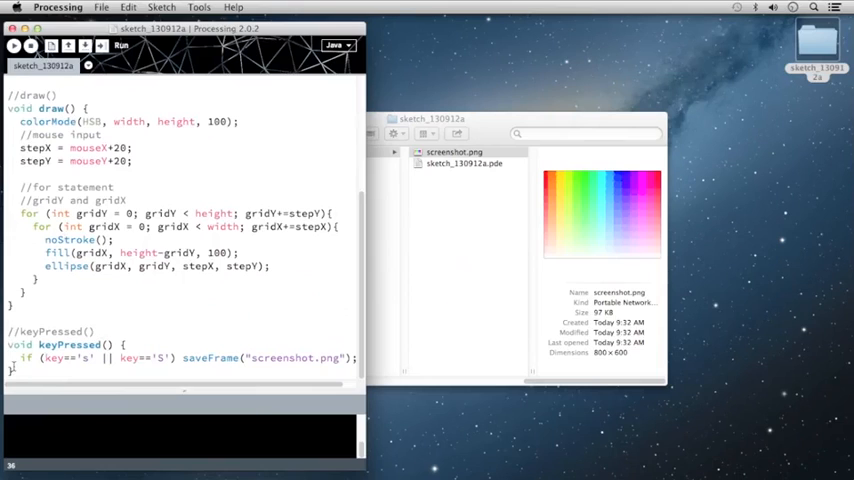
scroll("up", 3)
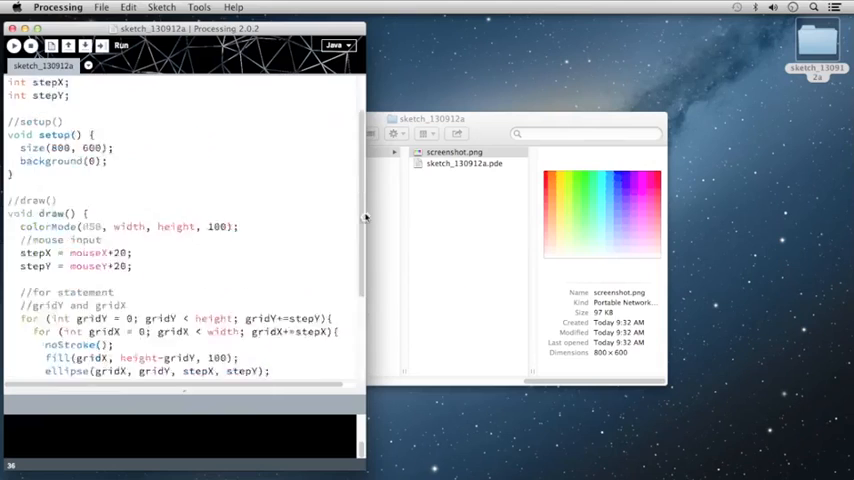
scroll("up", 3)
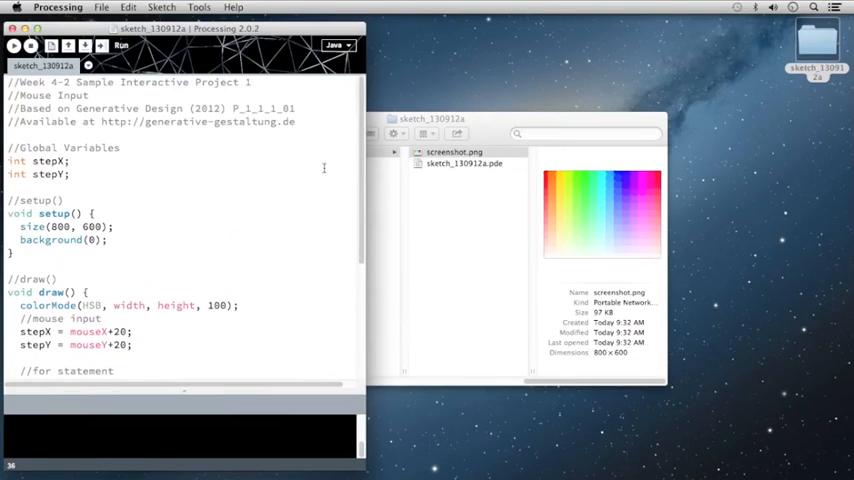
mouse_move(308, 166)
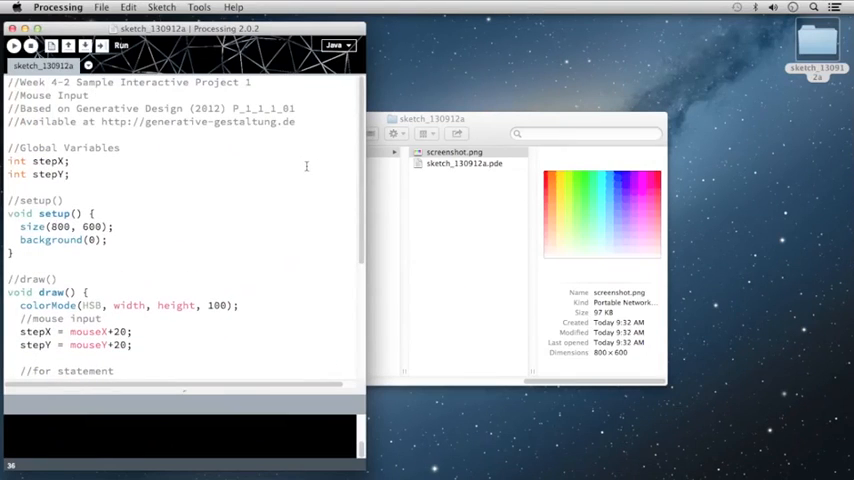